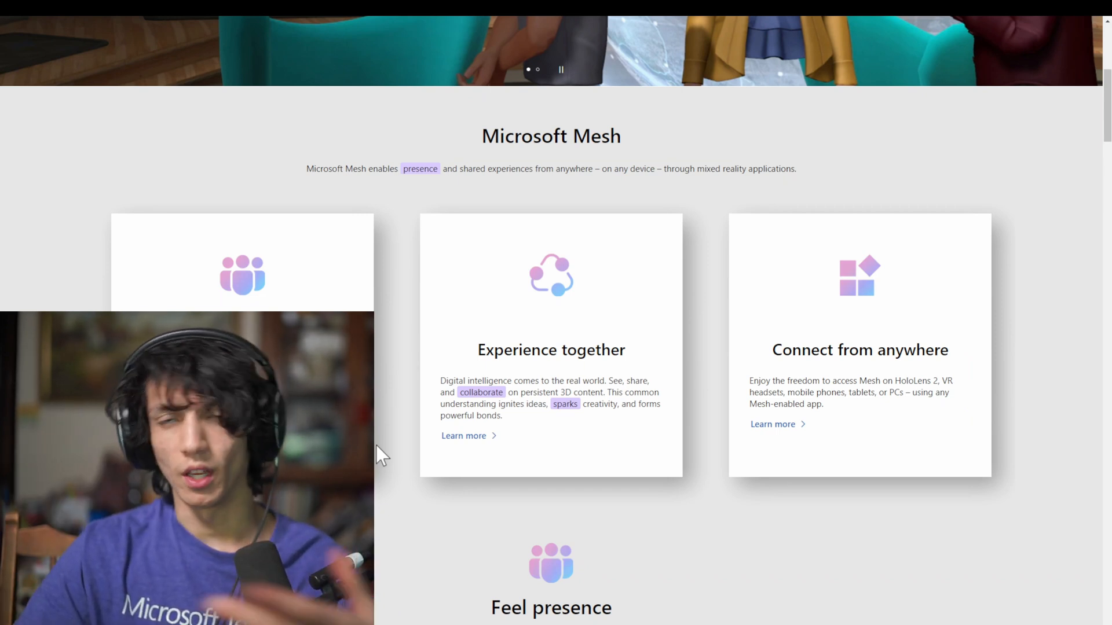
Scroll down the Microsoft Mesh page through the Experience together and Connect from anywhere cards
scroll(down, 3)
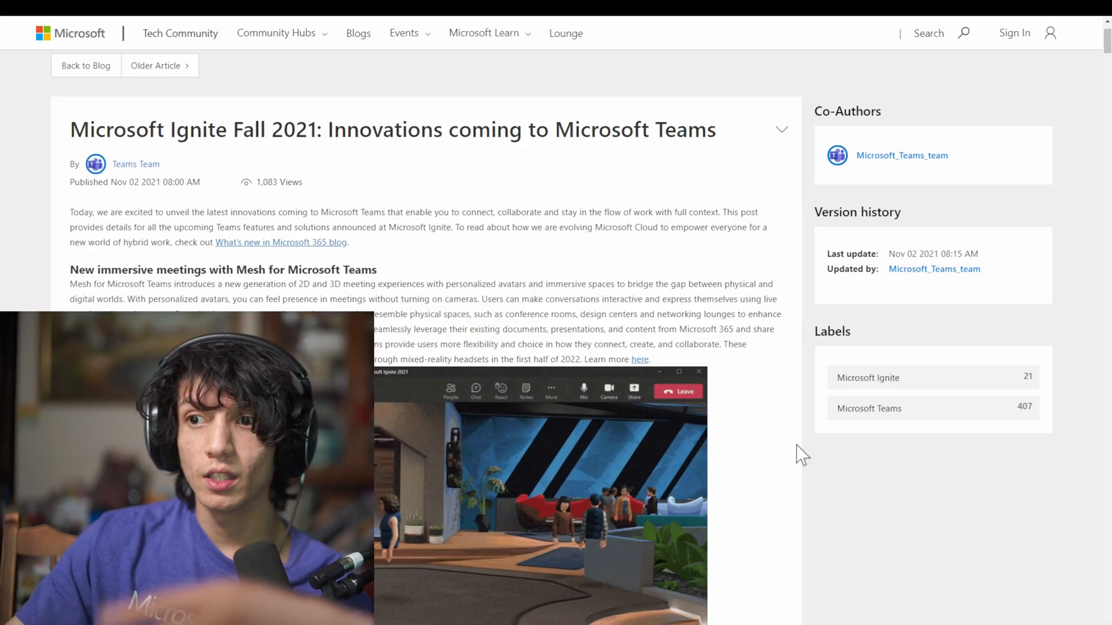
Scroll the Ignite Teams post past the Mesh avatar images to the New user experience features section
scroll(down, 3)
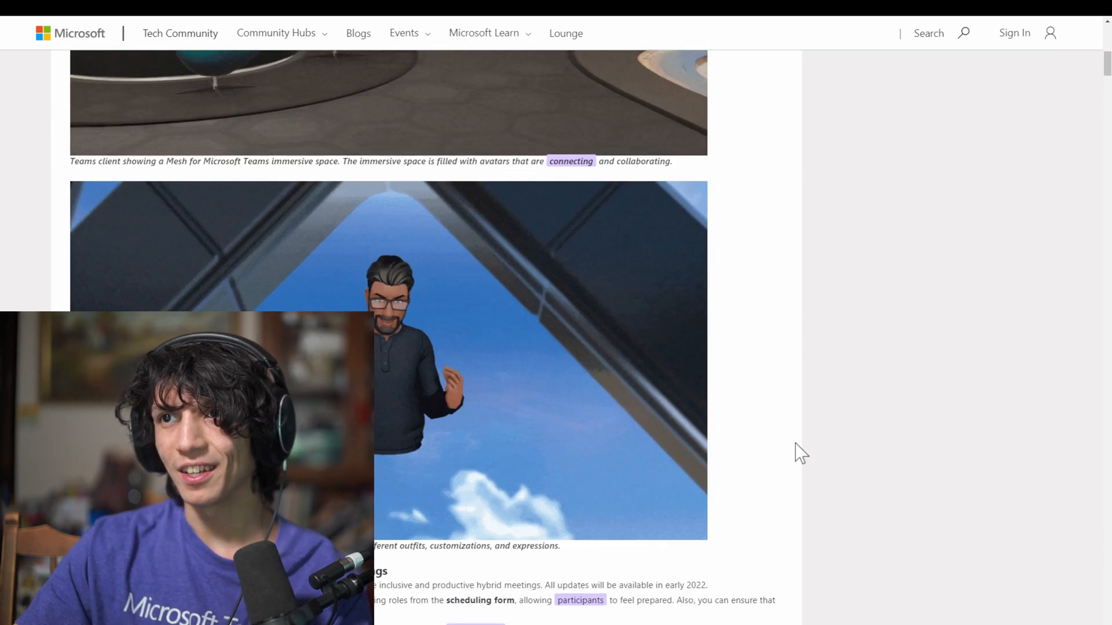
scroll(down, 3)
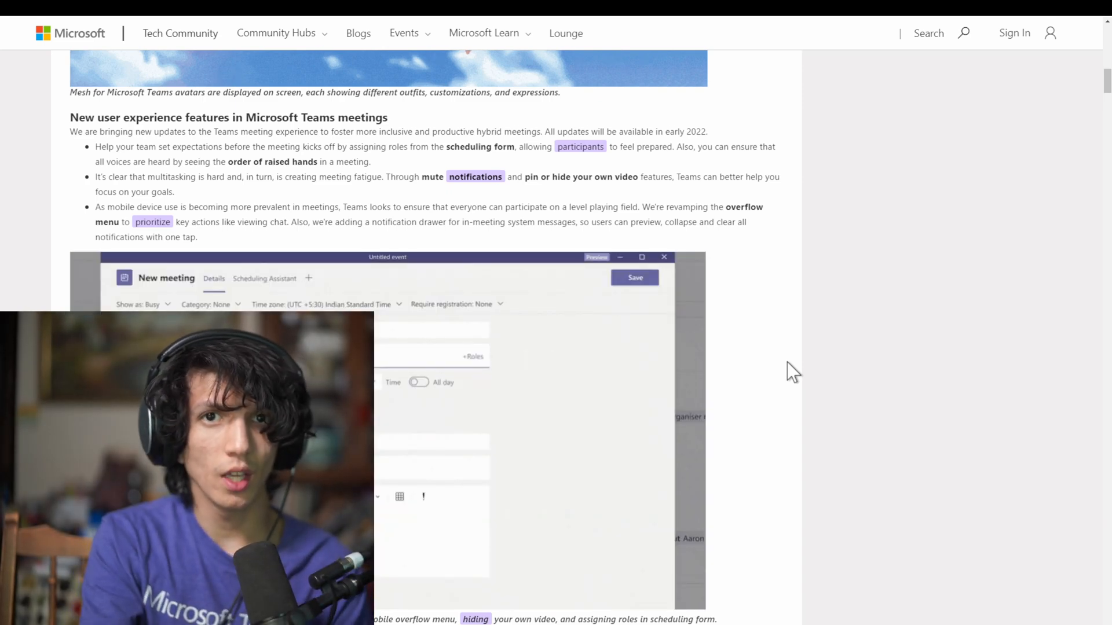
Enlarge the new meeting features animation and watch it from scheduling roles to the mobile meeting grid
click(470, 356)
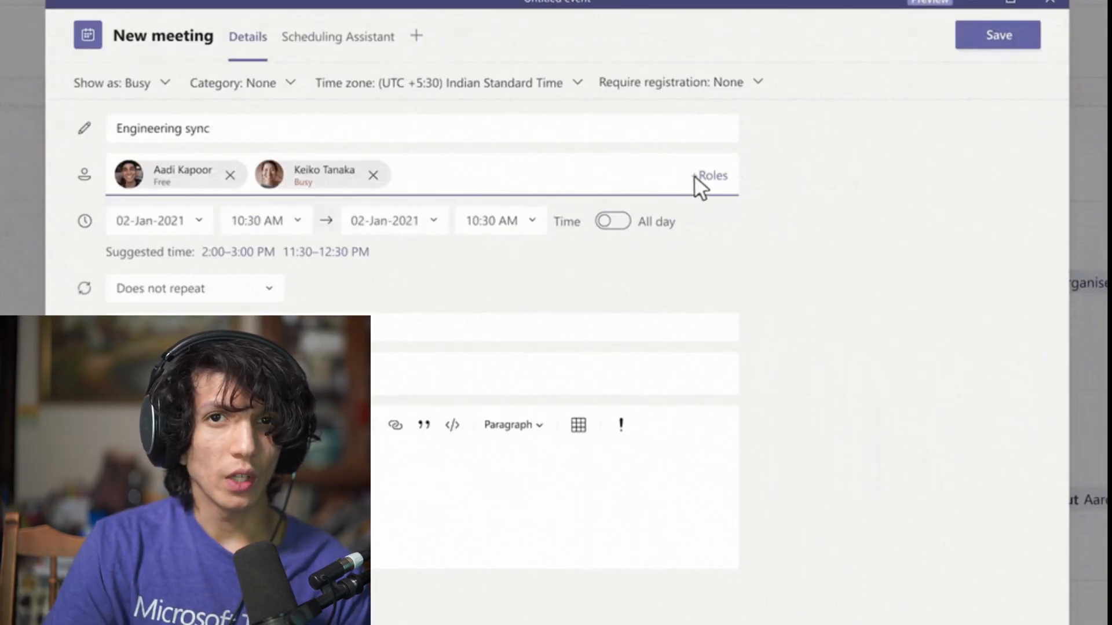
click(711, 175)
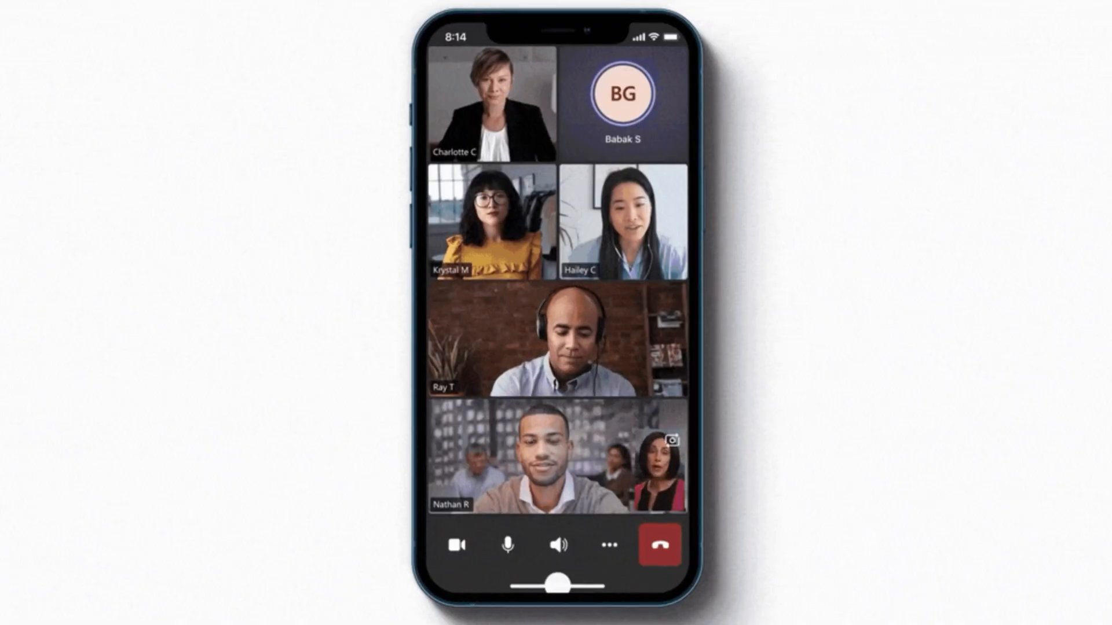
Leave the enlarged image viewer and return to the Ignite Teams article
click(607, 545)
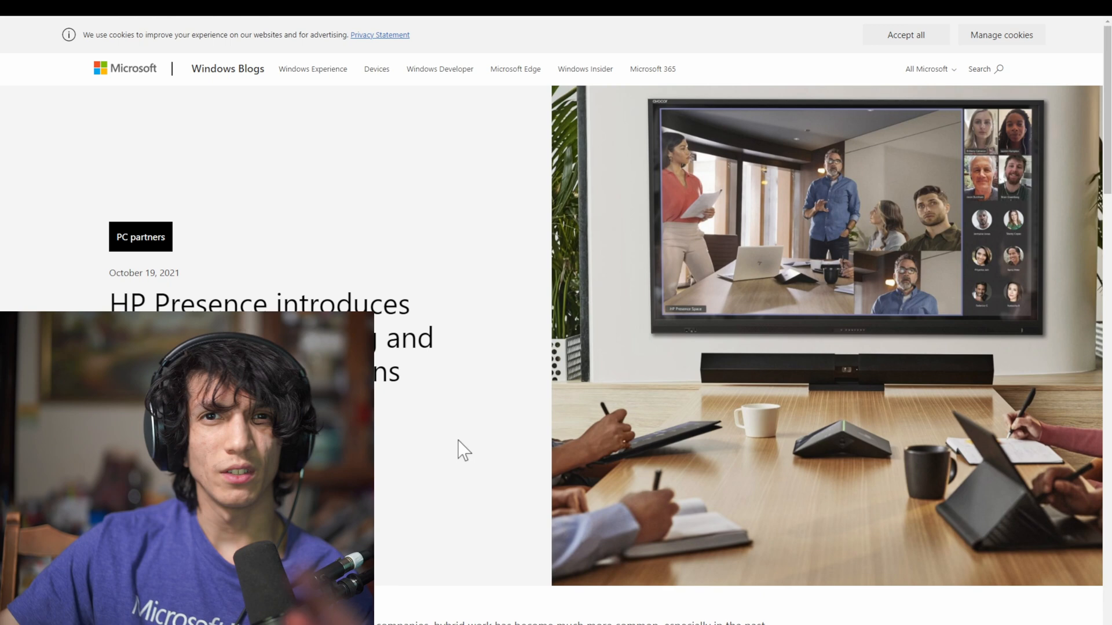
Scroll past the Yealink deskVision home-office device image to the Peripheral devices section
scroll(down, 3)
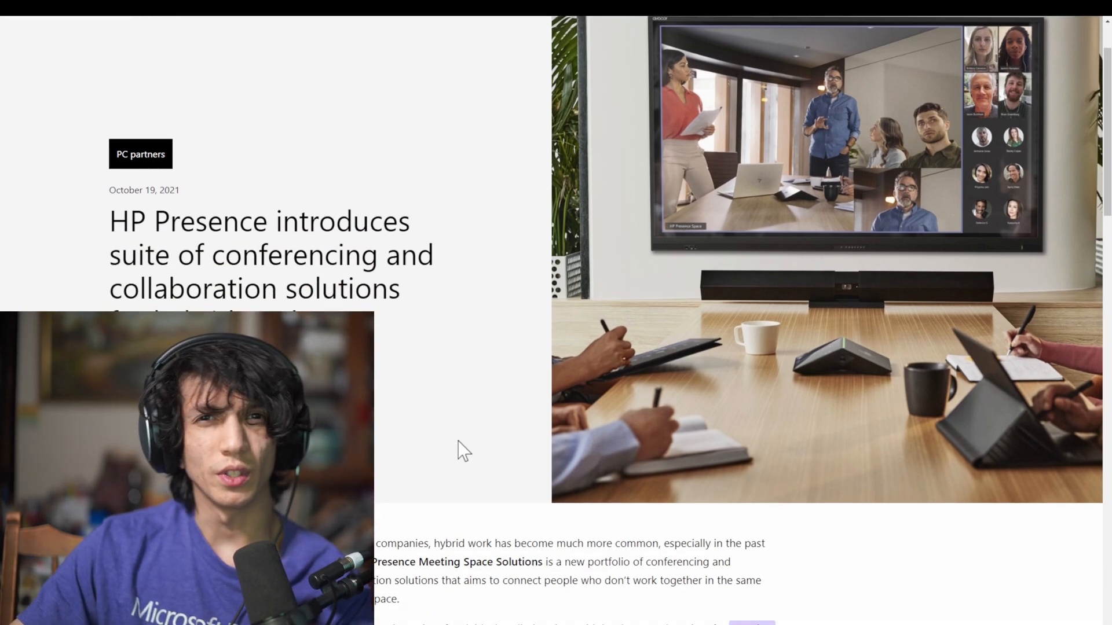
scroll(down, 3)
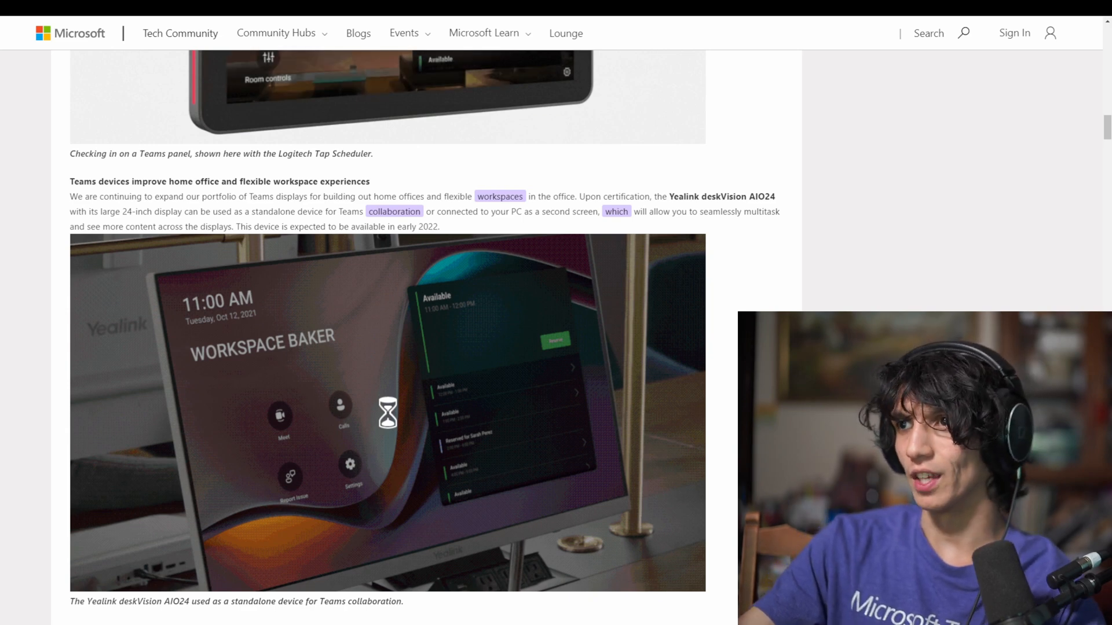
mouse_move(739, 265)
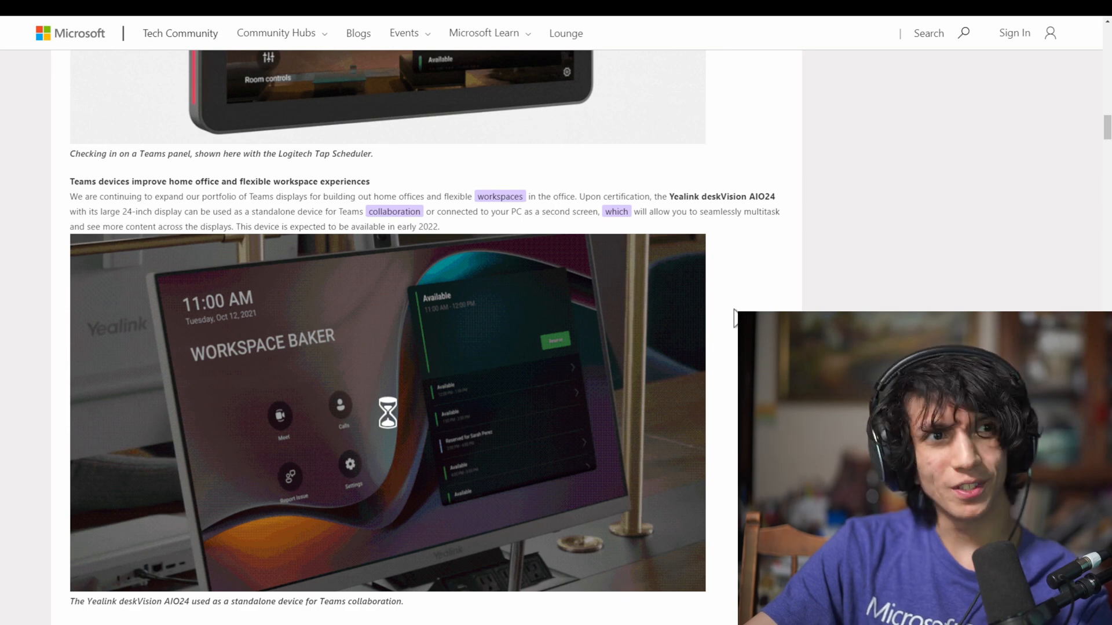
scroll(down, 3)
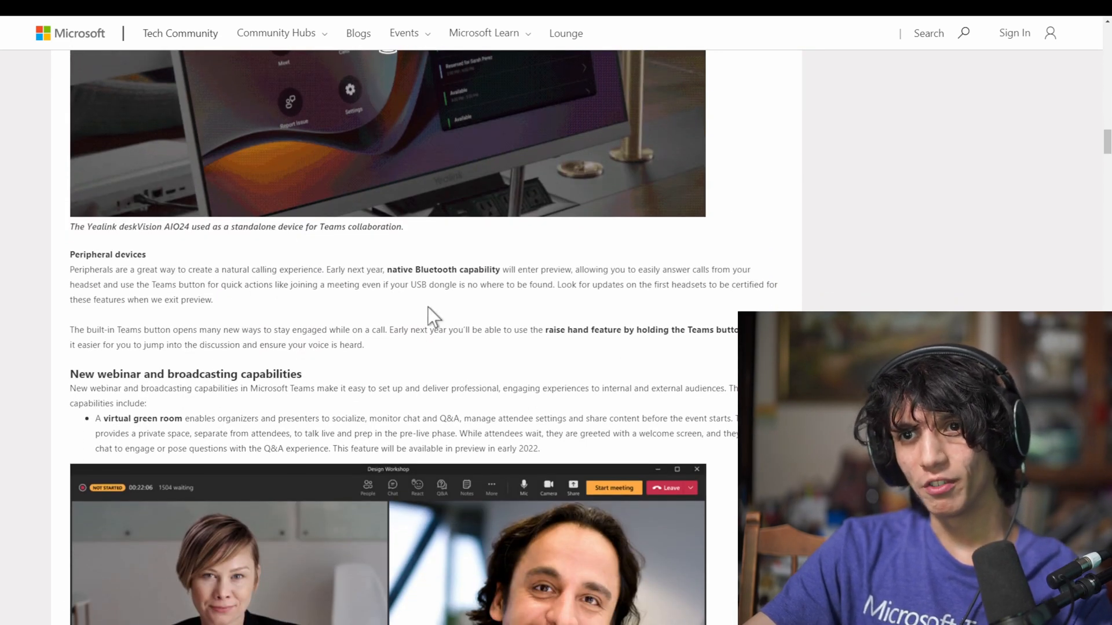
Scroll through the New webinar and broadcasting capabilities section down to the Cvent integration
scroll(down, 3)
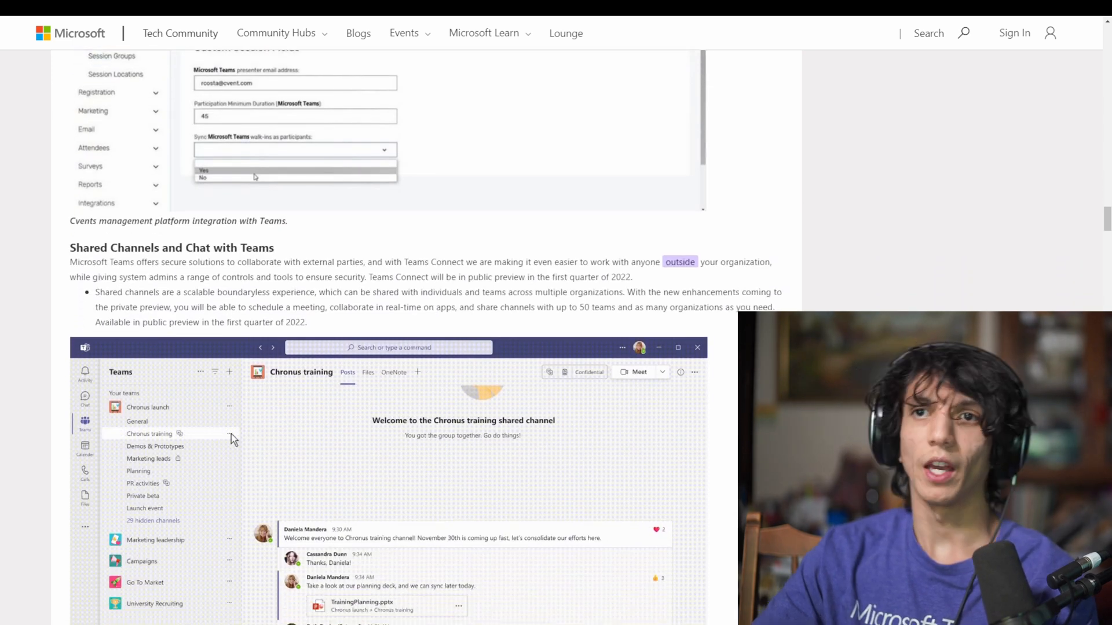
click(228, 433)
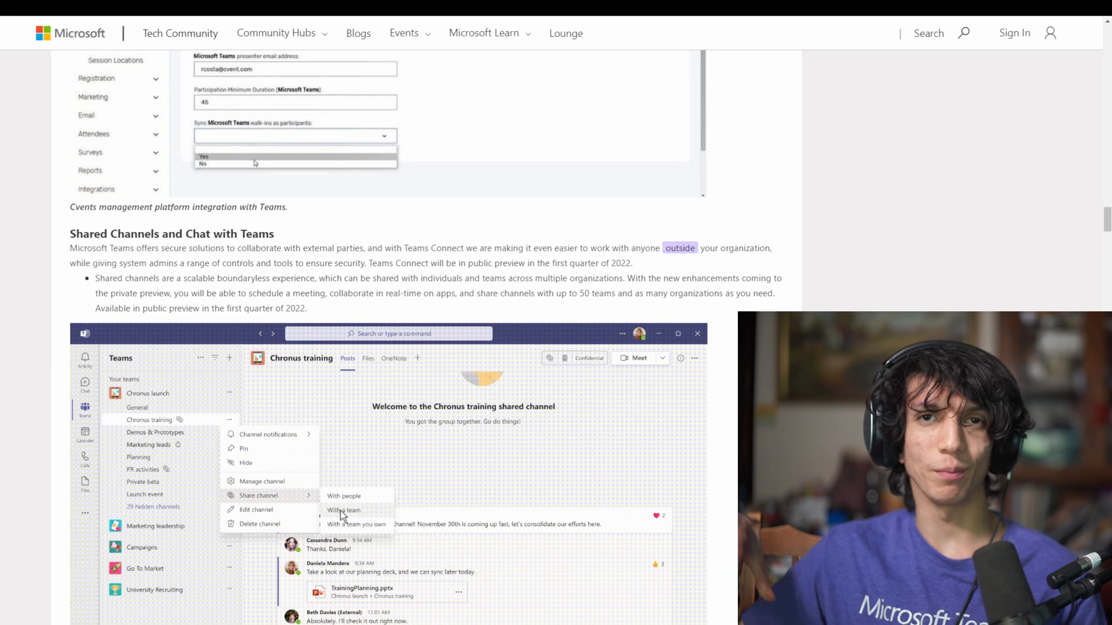
click(344, 511)
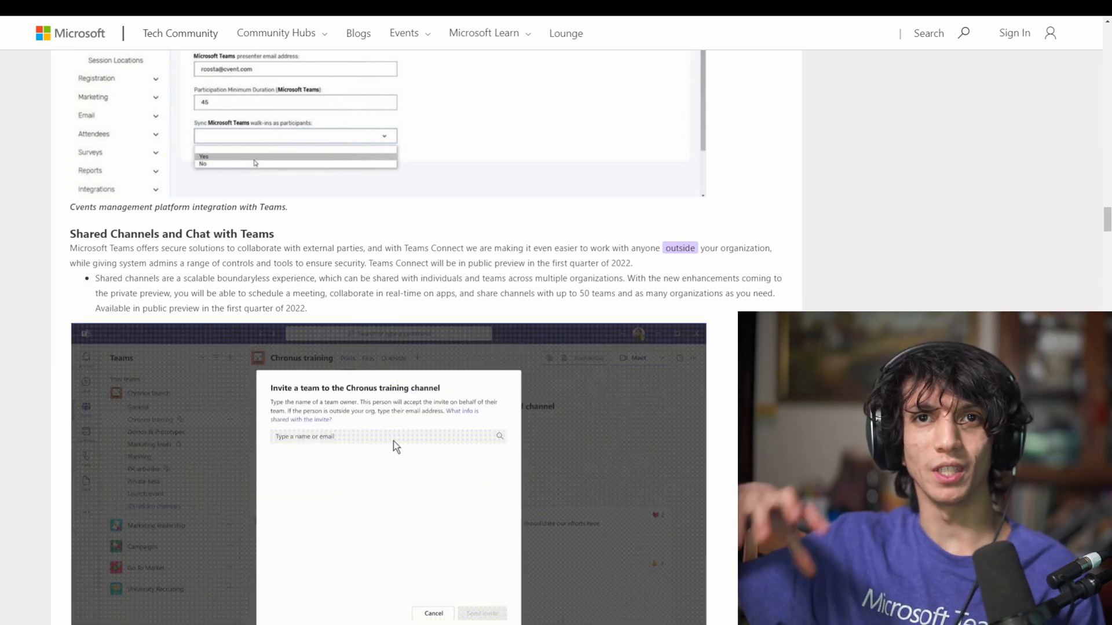
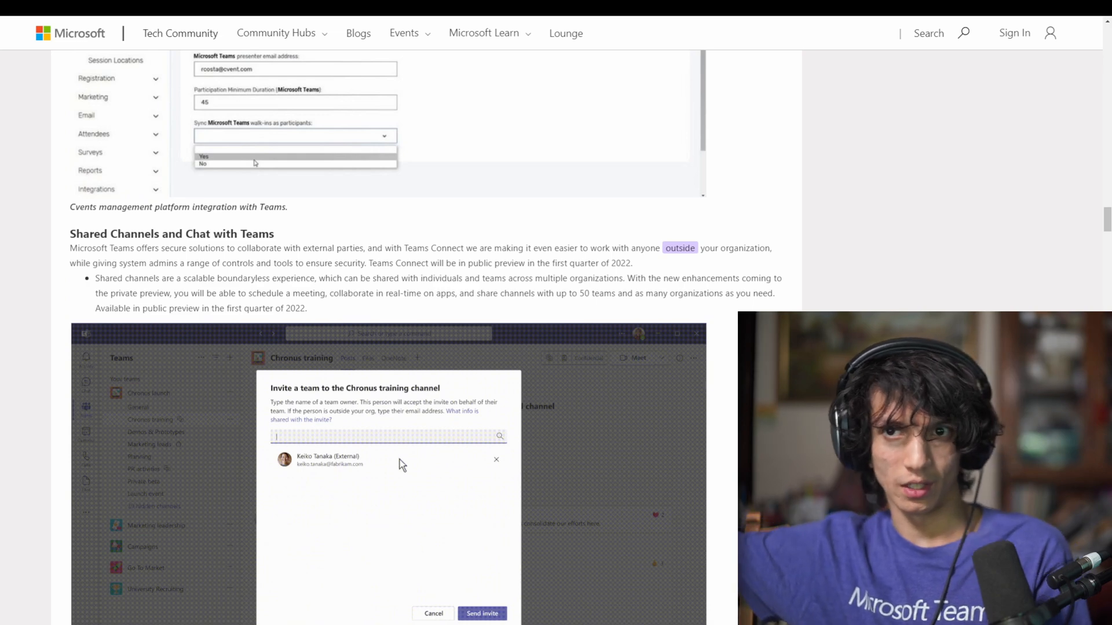
scroll(down, 3)
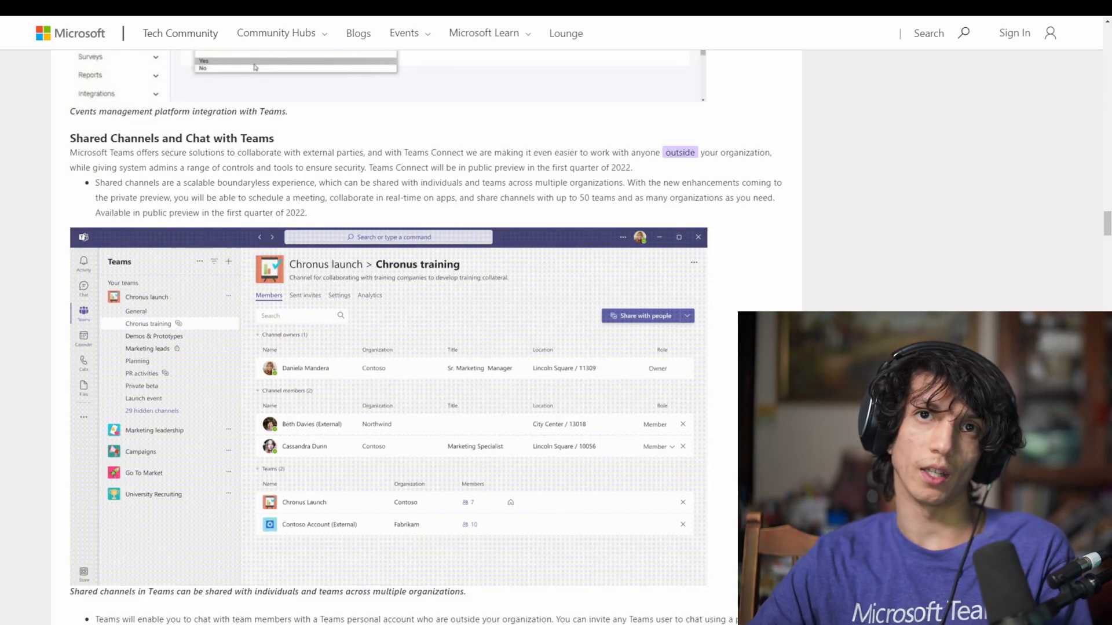
scroll(down, 3)
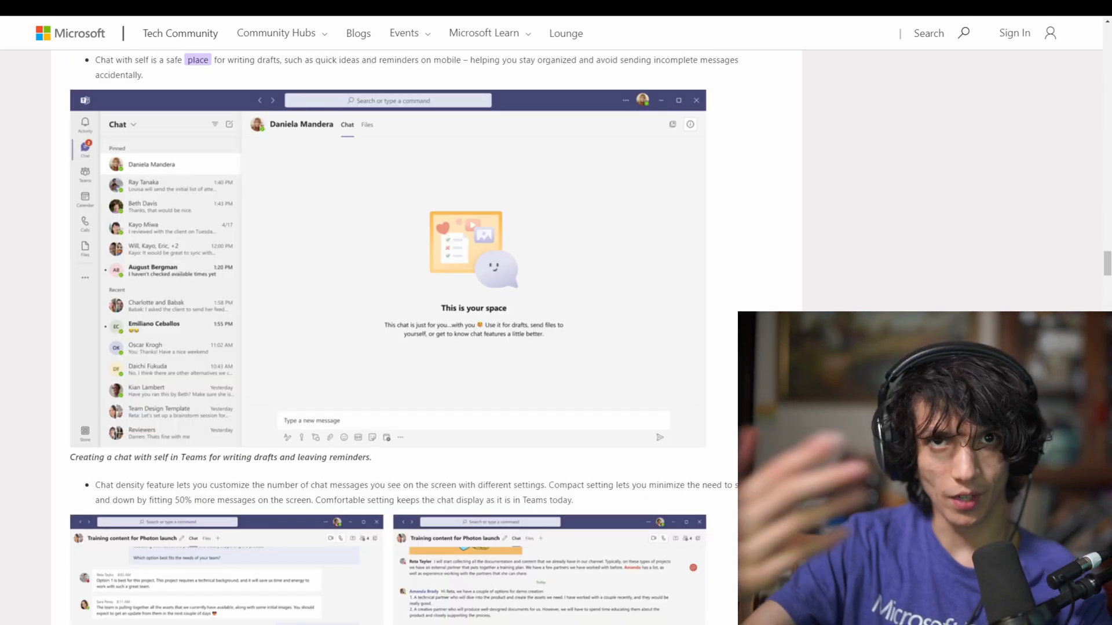
Scroll past the chat density screenshots and 3D emoji reactions to the scheduled-message and time zone features
scroll(down, 3)
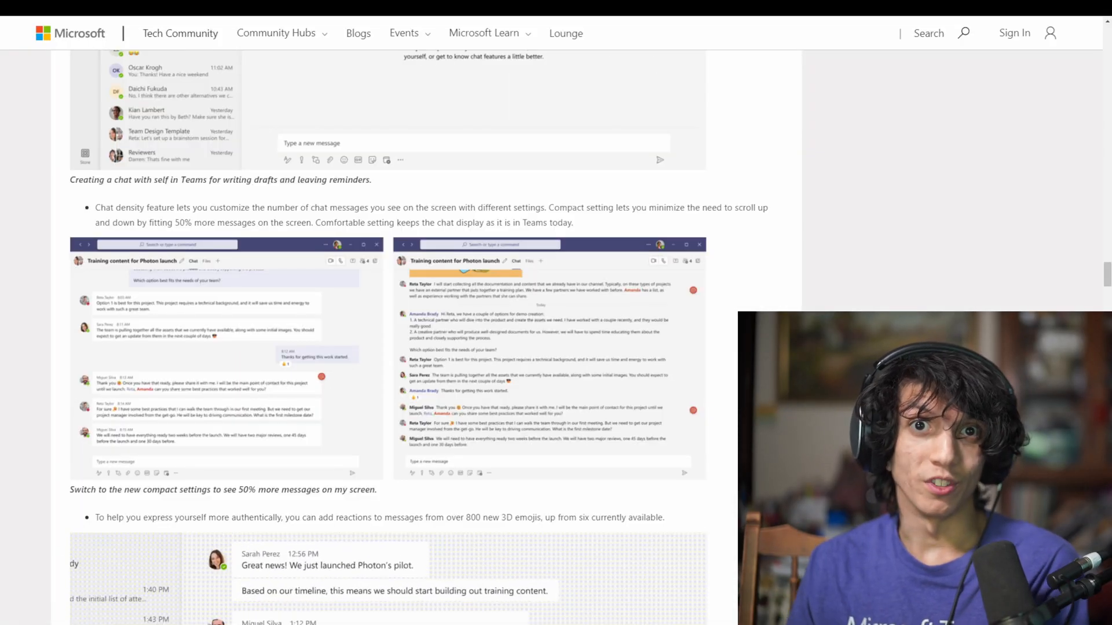
scroll(down, 3)
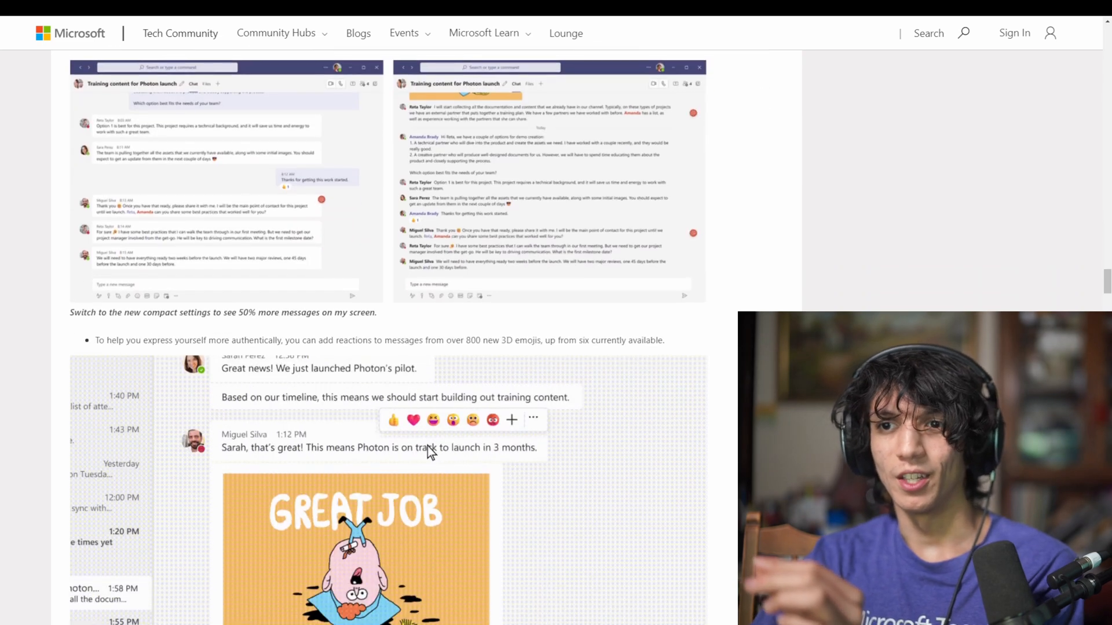
click(533, 419)
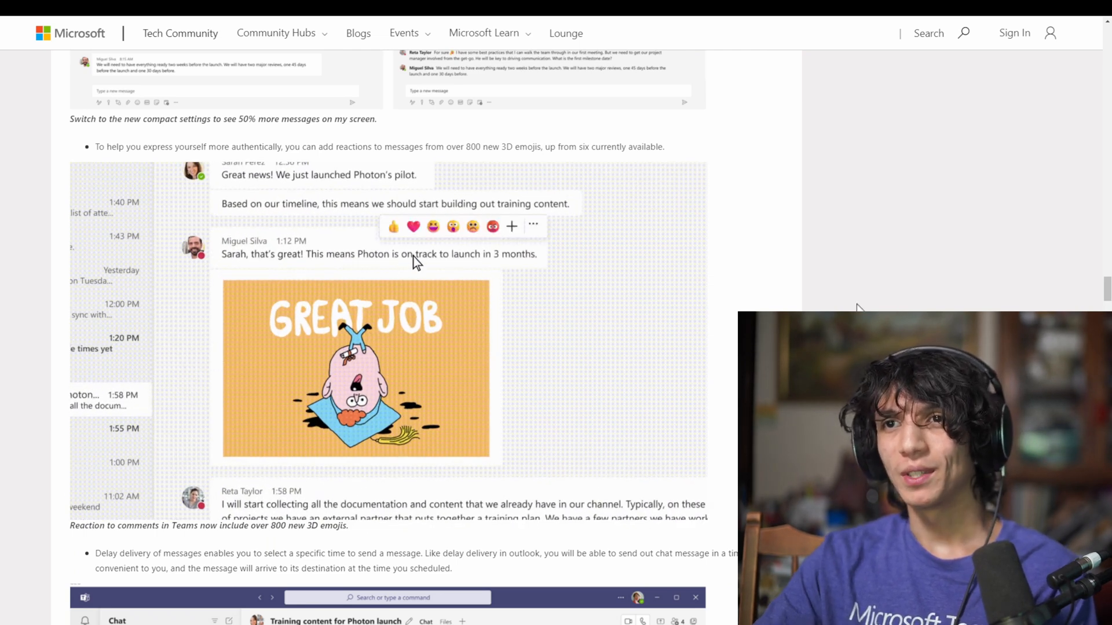
scroll(down, 3)
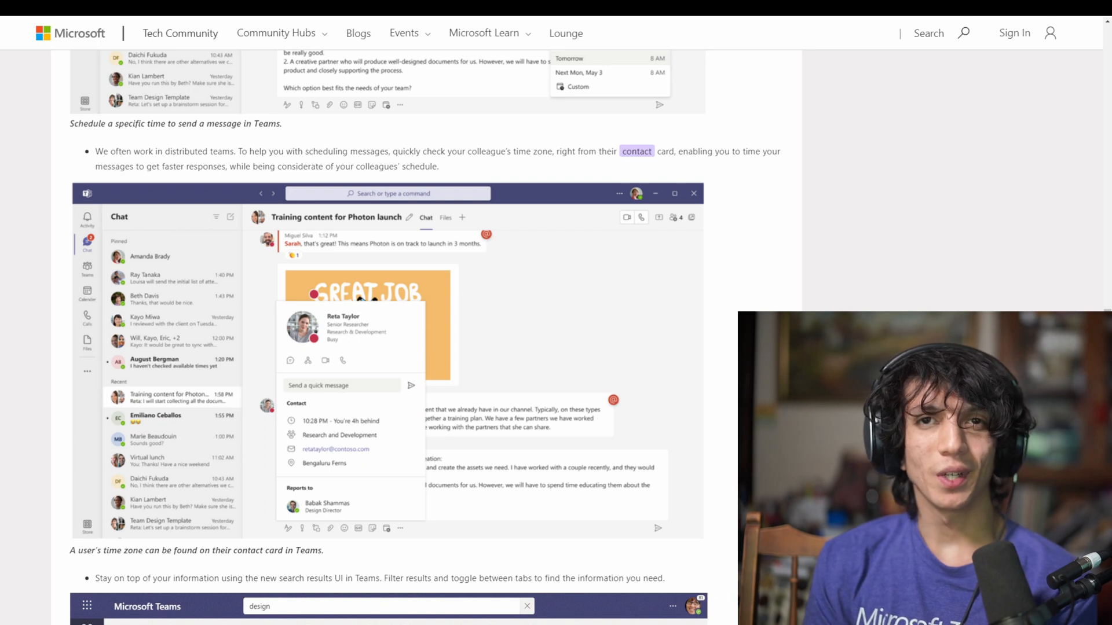
Follow the new search results demo with 'Alex' and 'design' queries down to Platform enhancements
text(Alex)
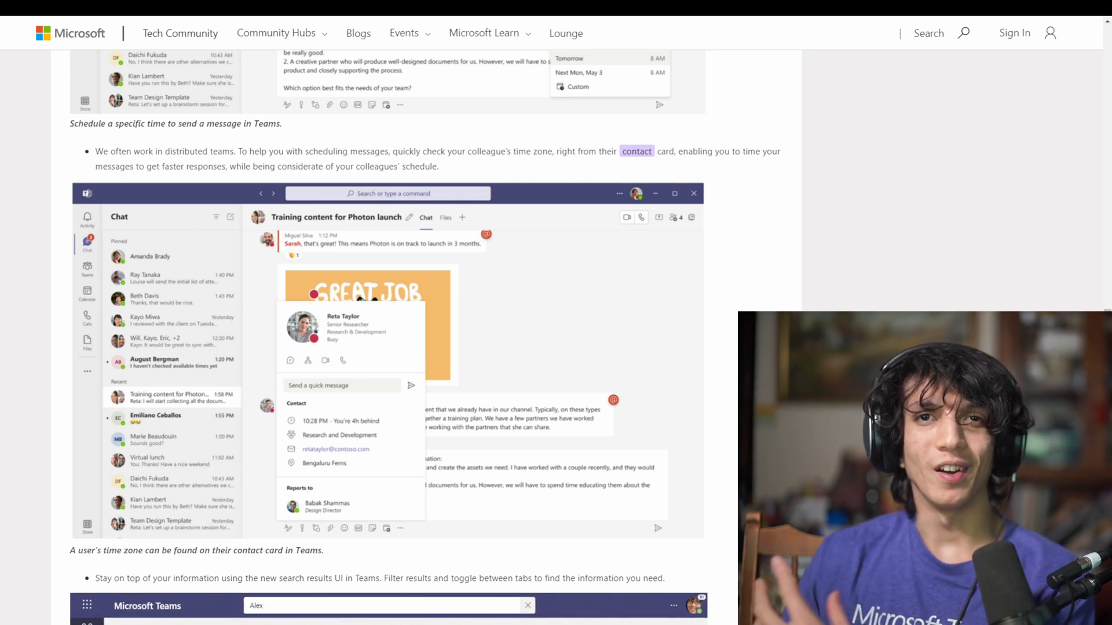
text(design)
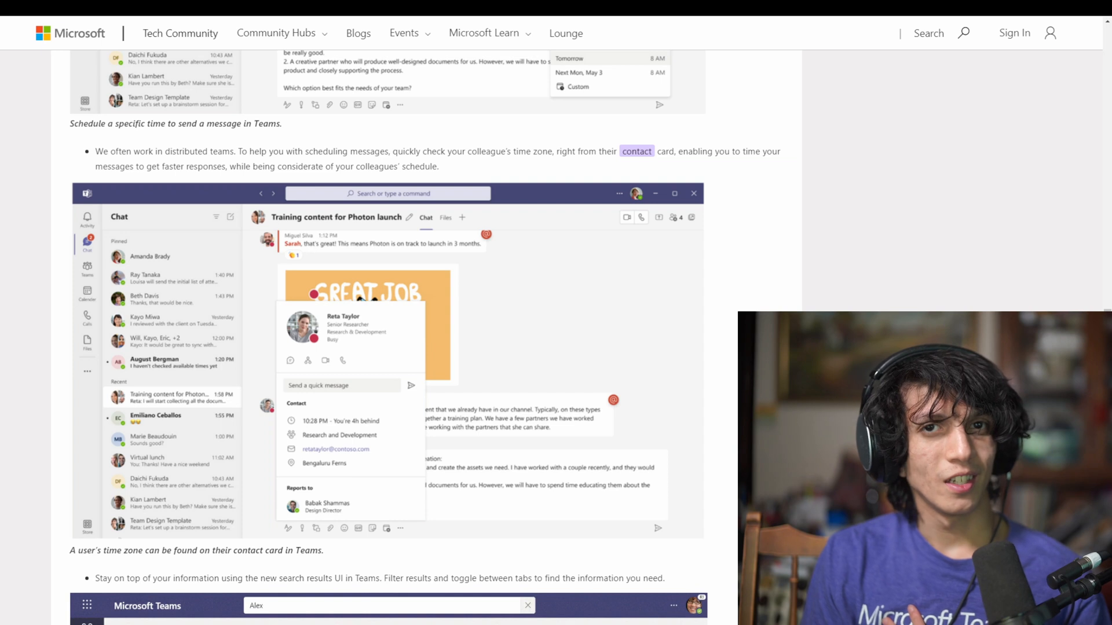
text(design)
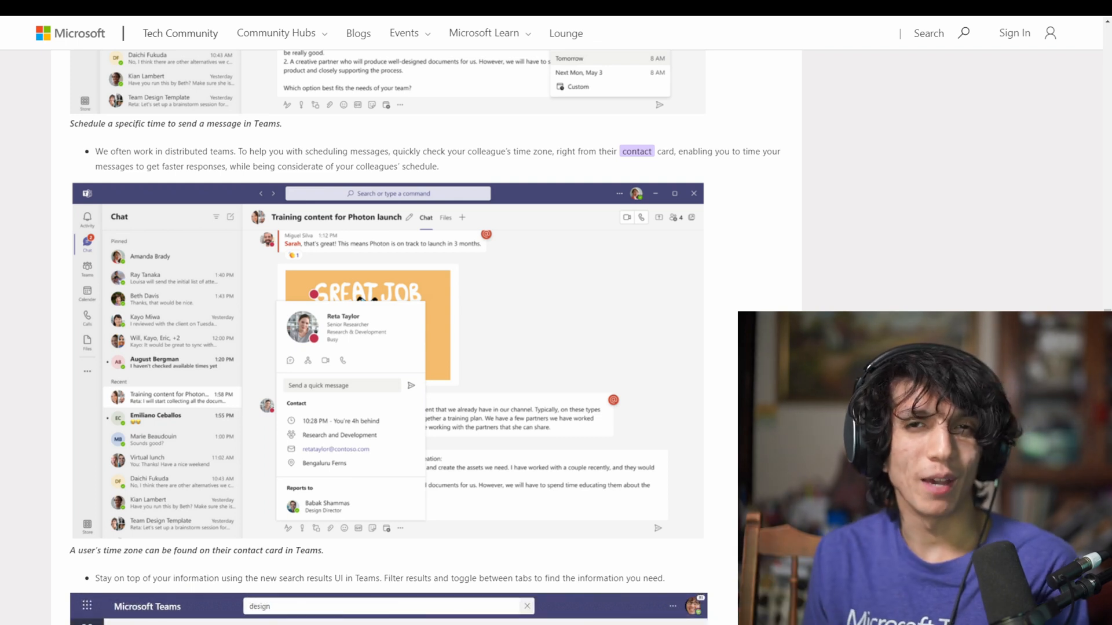
text(Alex)
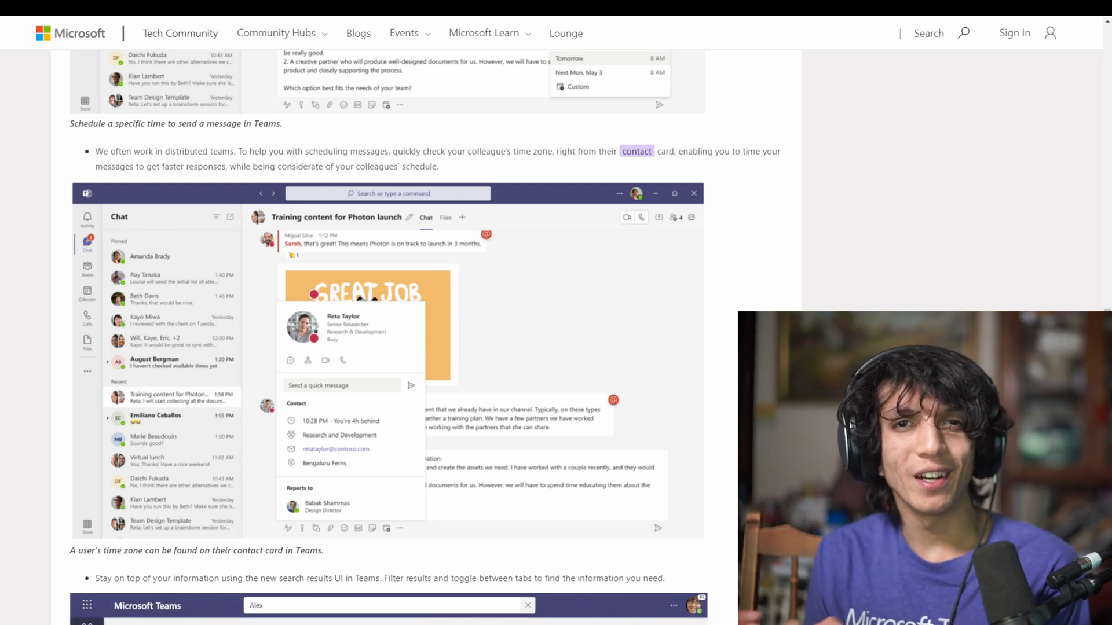
text(design)
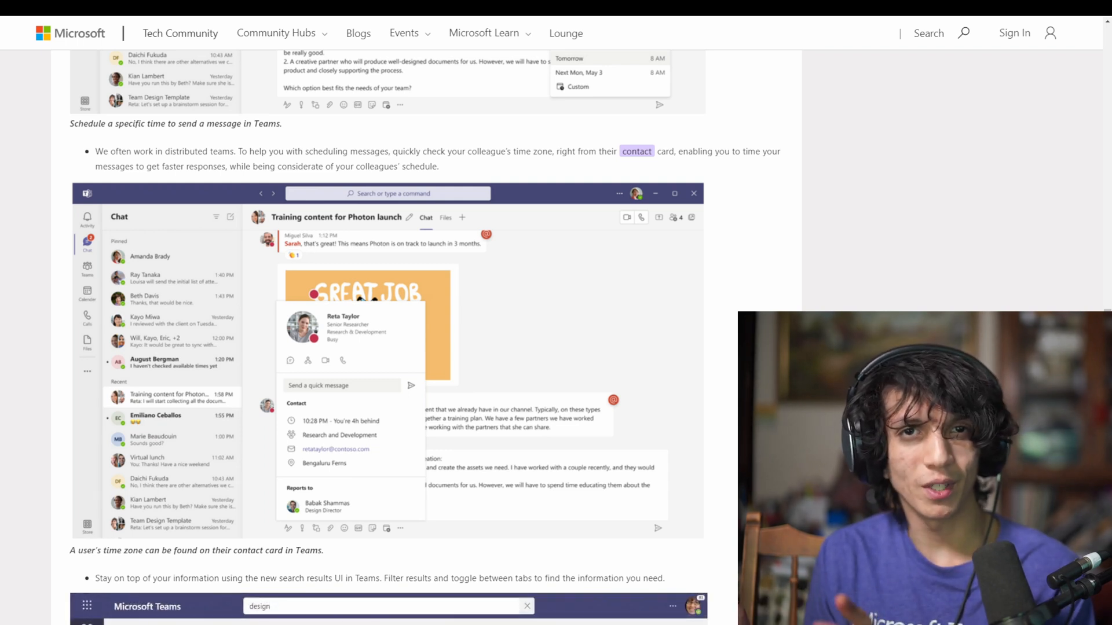
text(Alex)
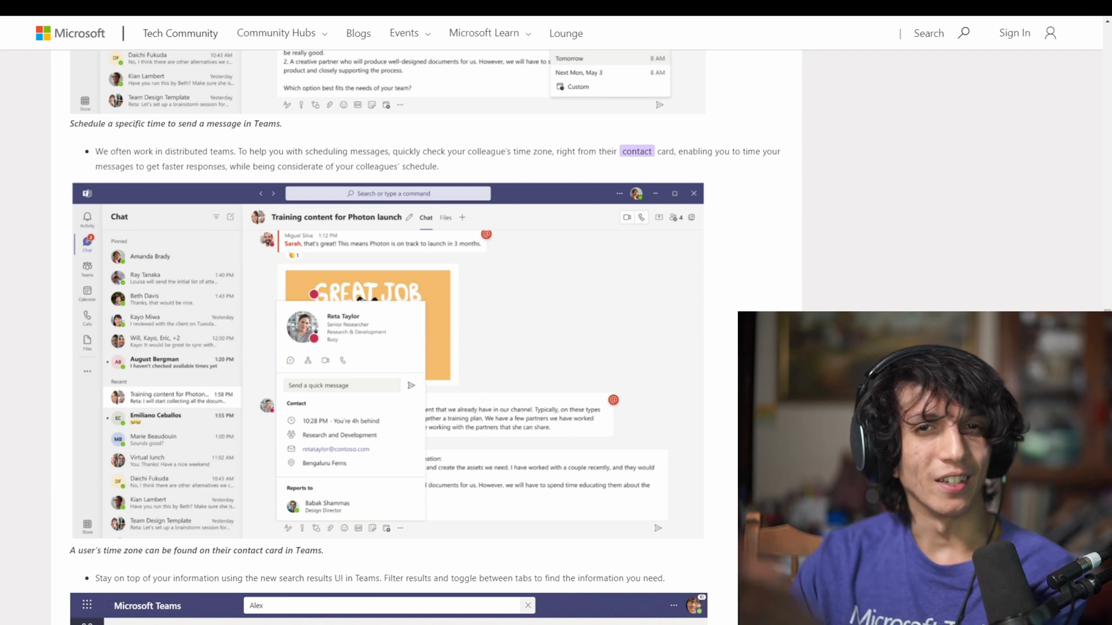
text(design)
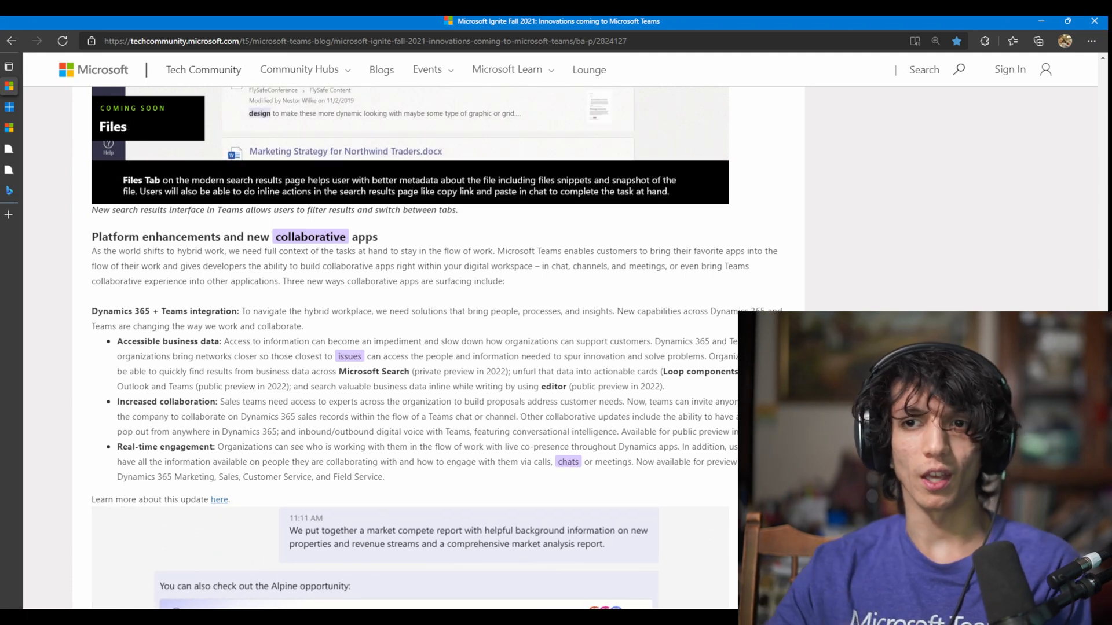
scroll(down, 3)
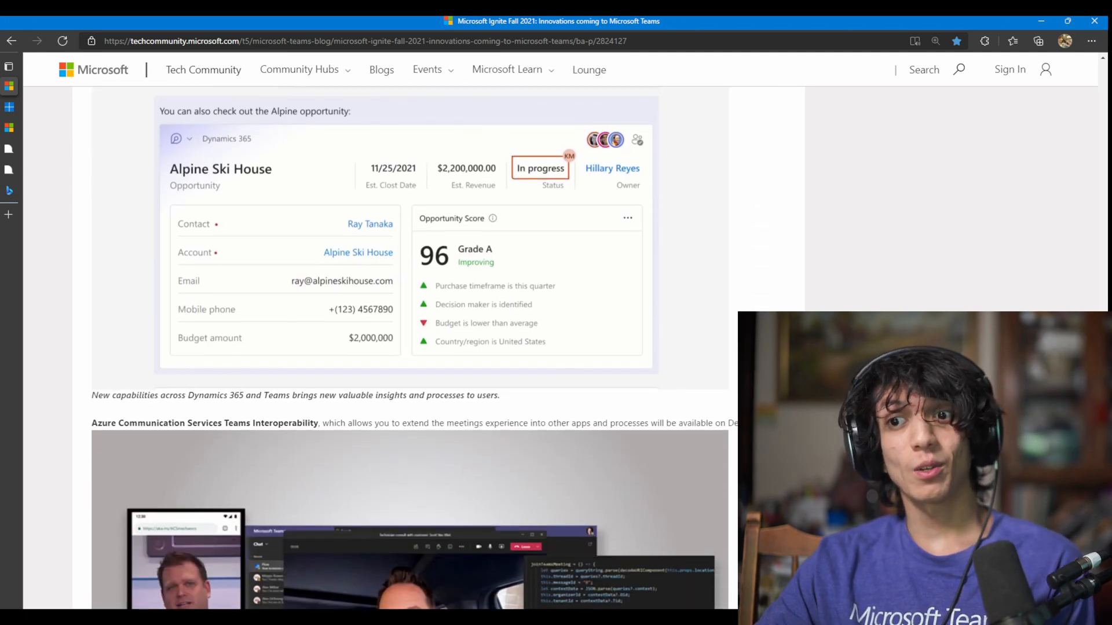
scroll(down, 3)
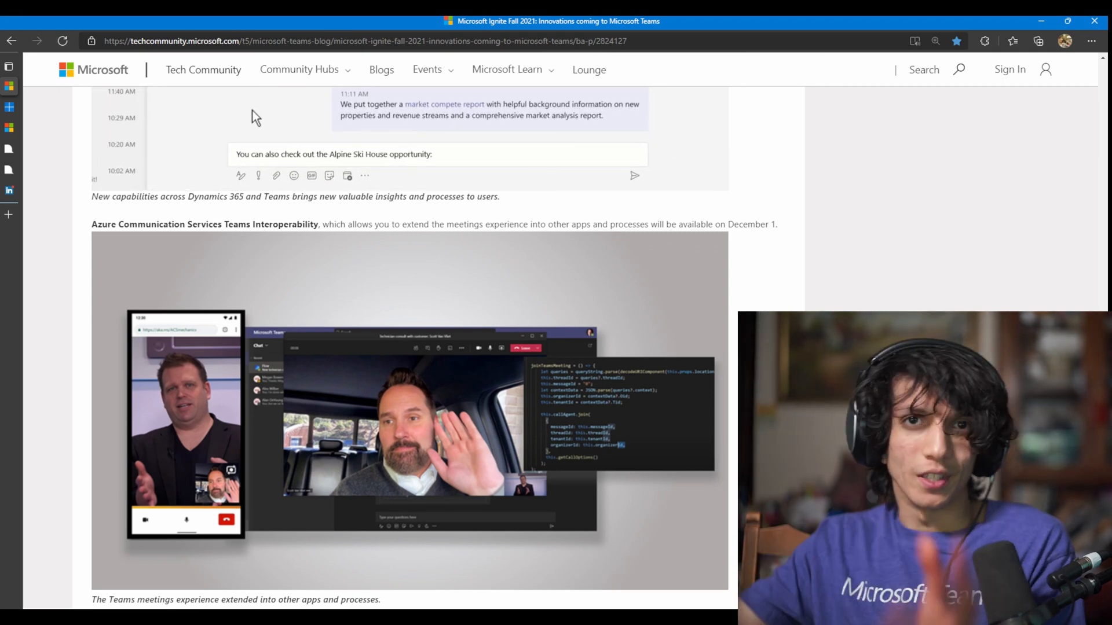
text(@Alpine)
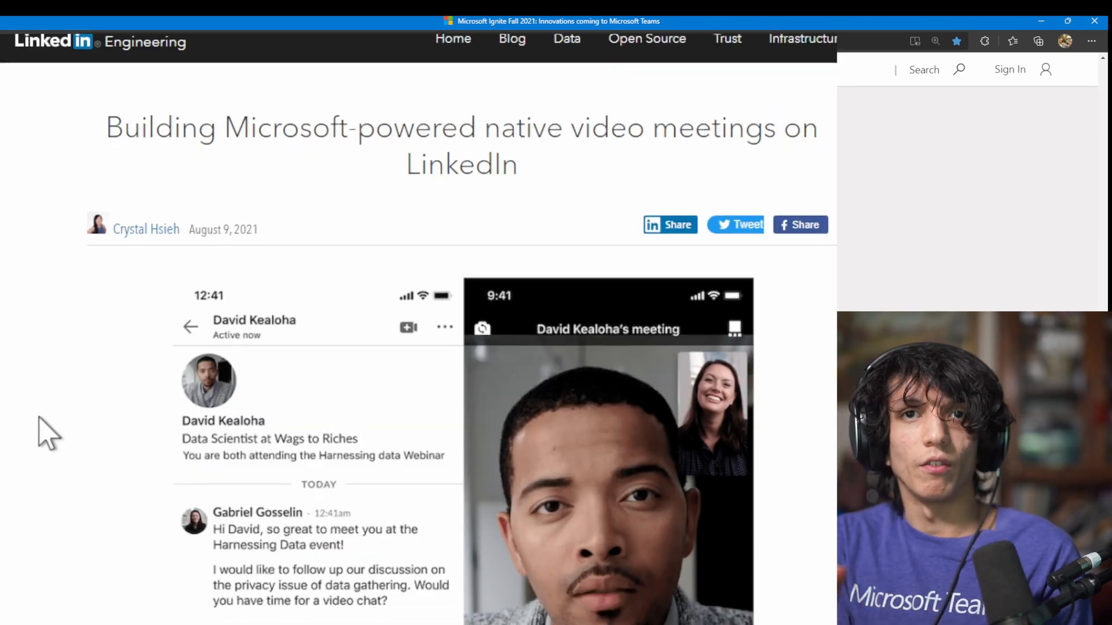
Skim down the LinkedIn Engineering article on native video meetings and smart meeting actions
scroll(down, 3)
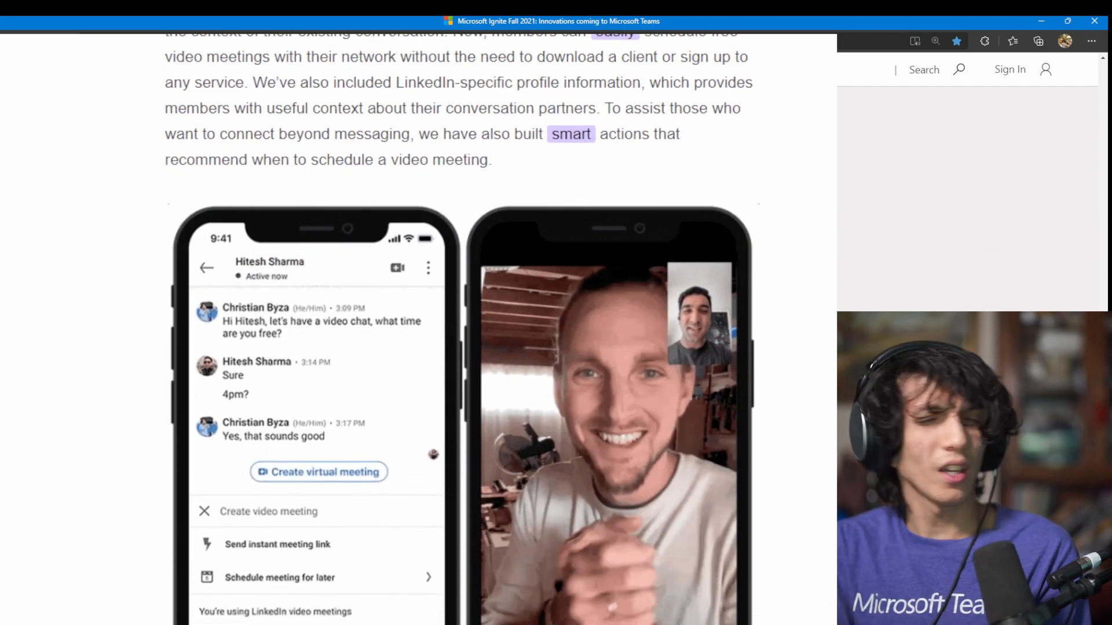
scroll(down, 3)
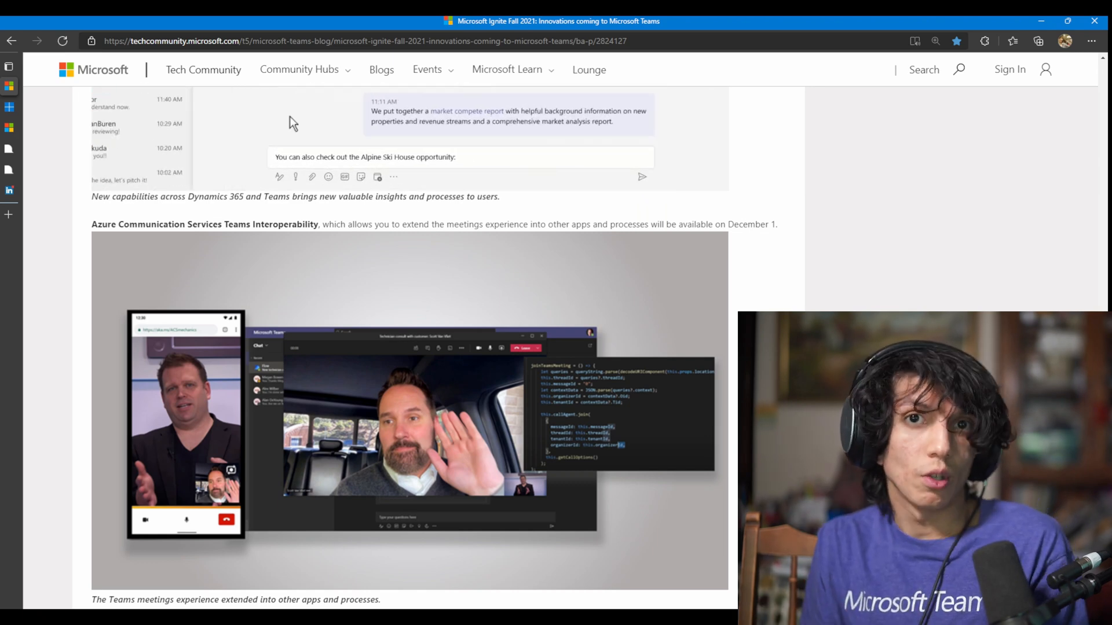
Scroll past Teams + Power Platform to the Partner collaborative apps section with Atlassian Jira Cloud
scroll(down, 3)
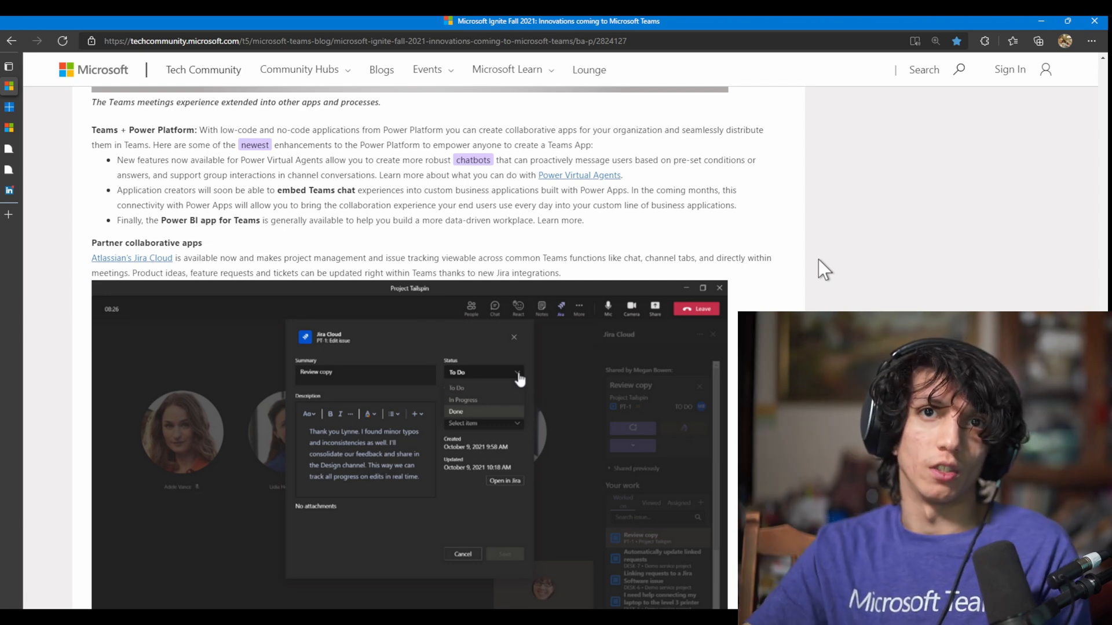
Scroll past the Jira Cloud screenshot to the SAP Sales & Service Core integration section
scroll(down, 3)
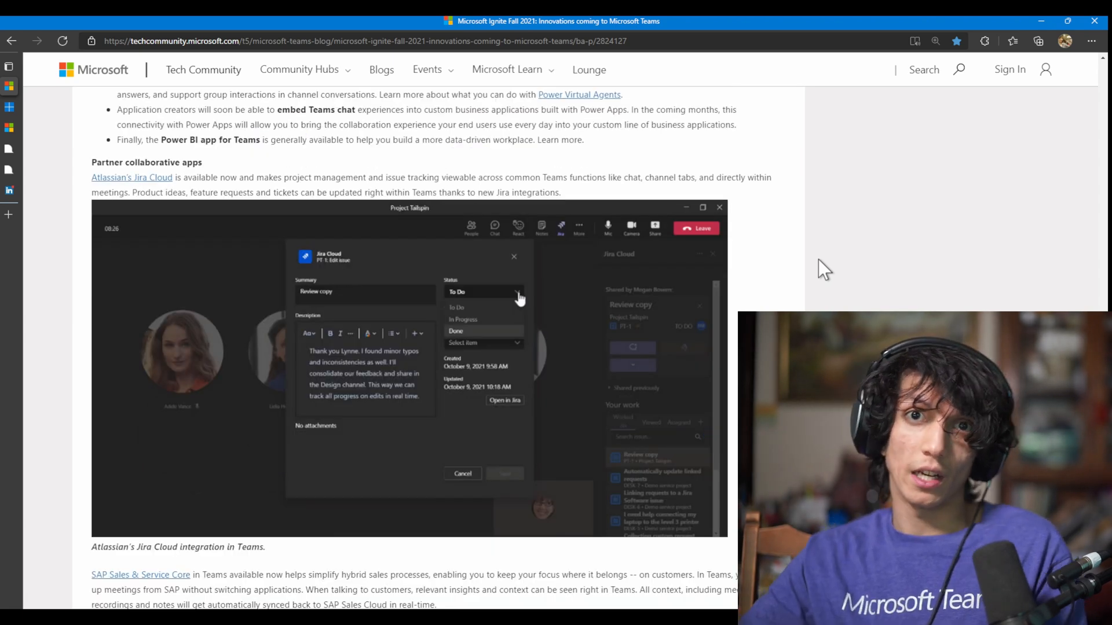
mouse_move(858, 259)
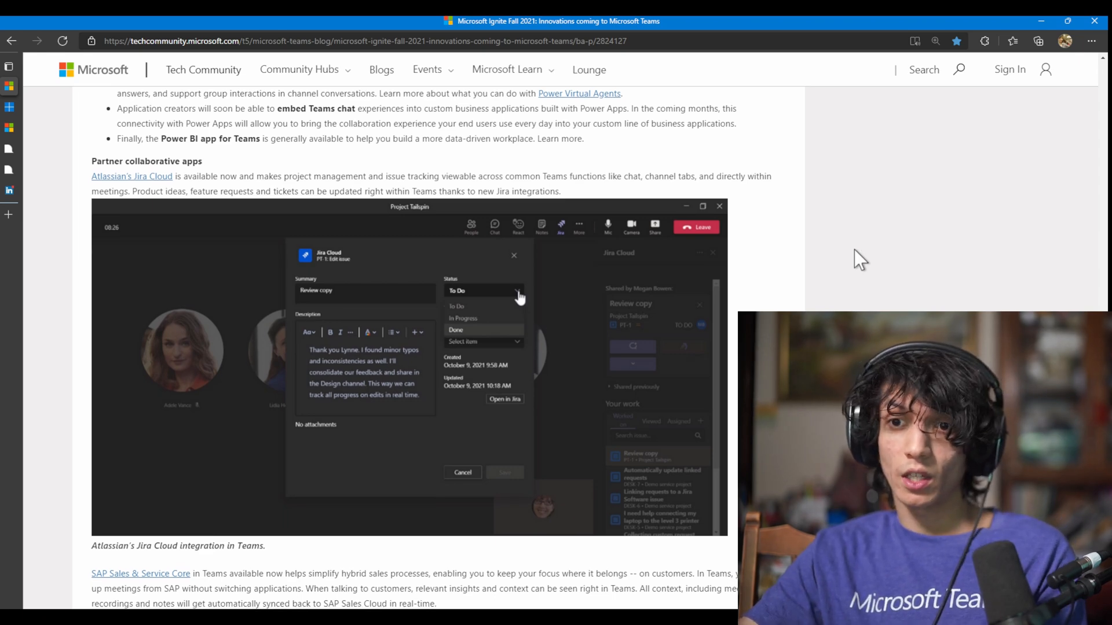
scroll(down, 3)
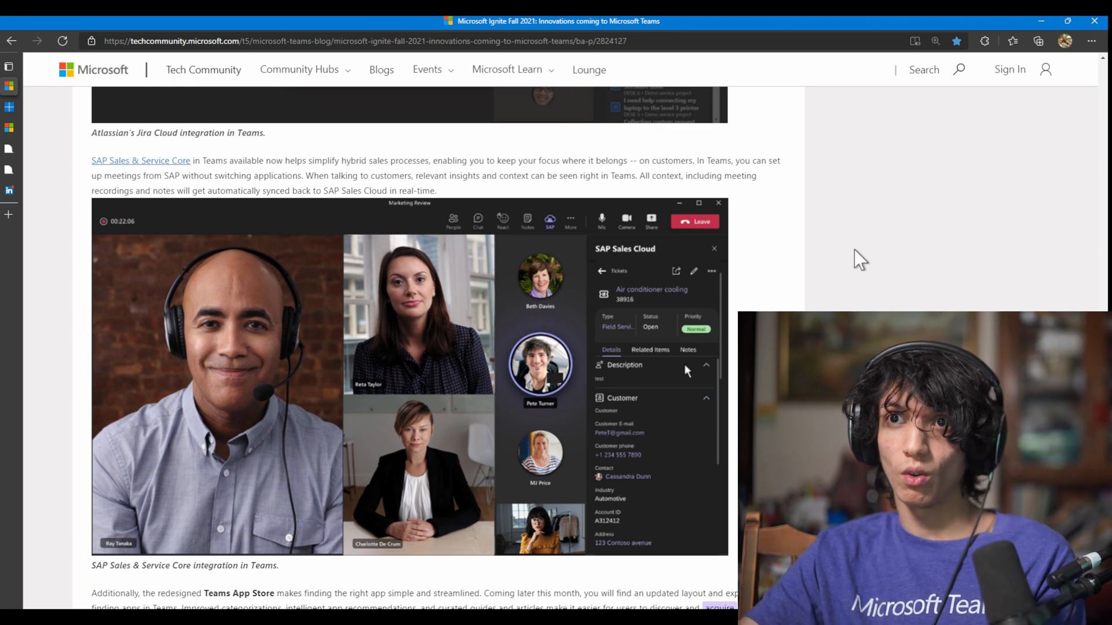
scroll(down, 3)
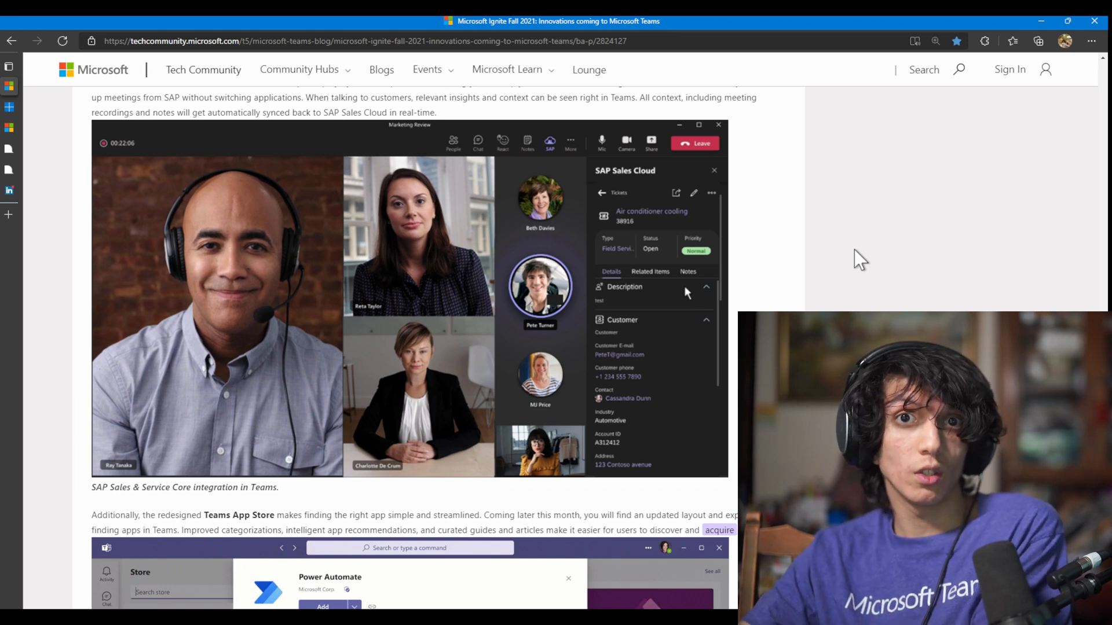
Scroll through the redesigned Teams App Store carousel to the Teams Phone and Contact Center heading
scroll(down, 3)
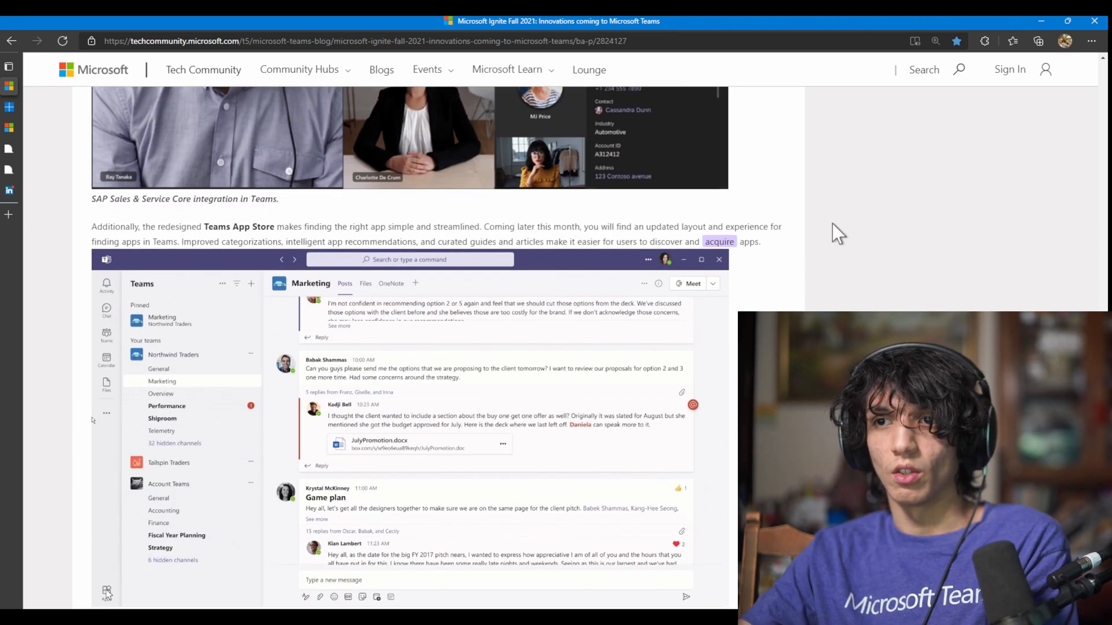
scroll(down, 3)
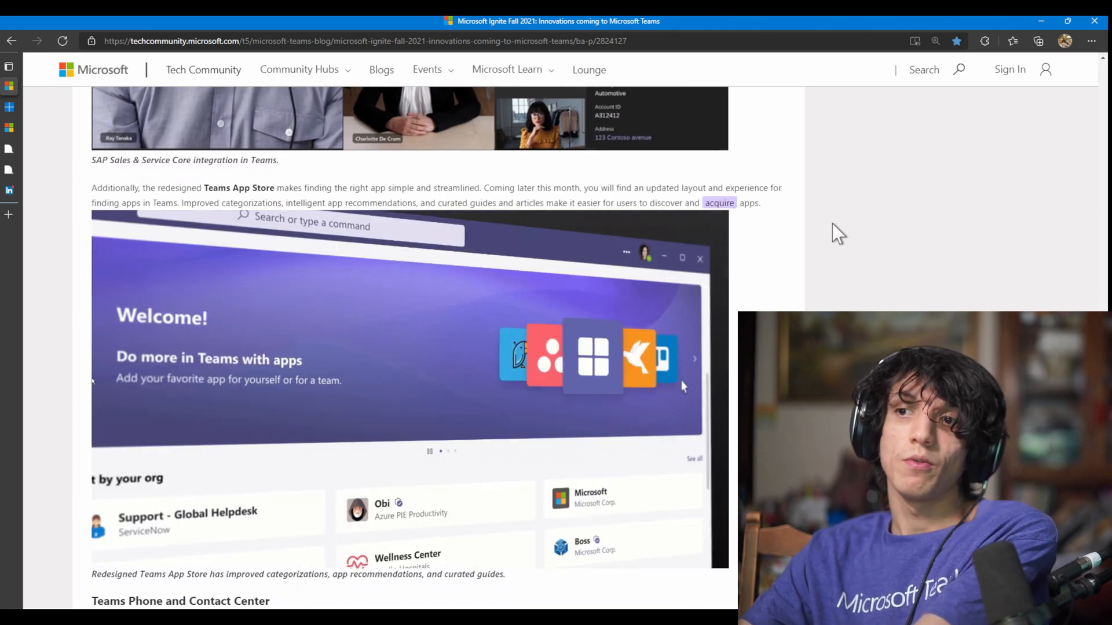
click(694, 357)
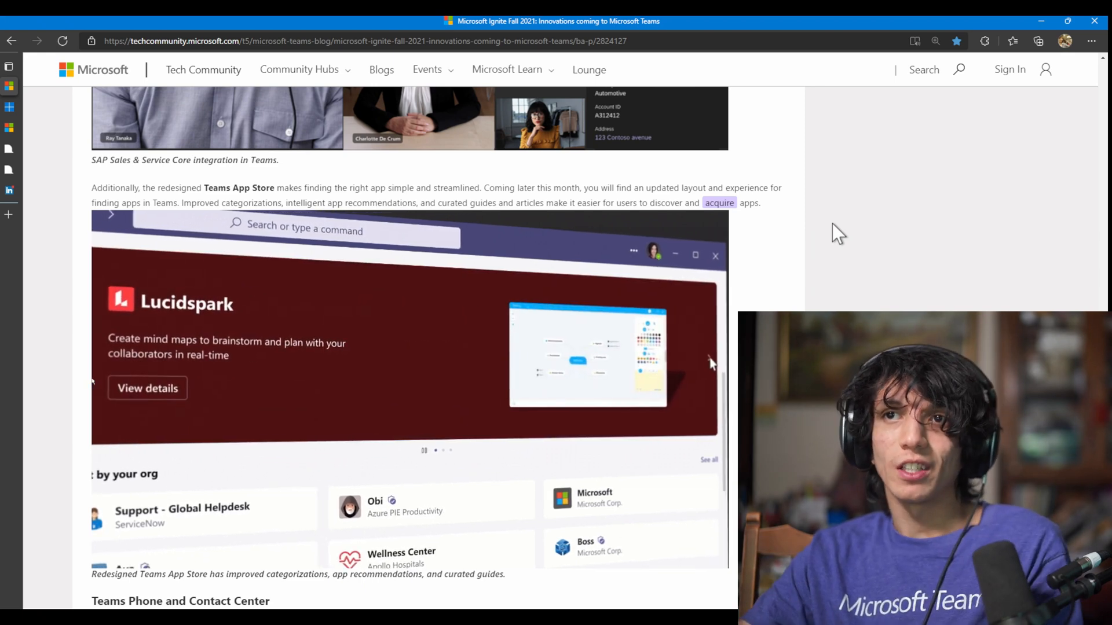
scroll(down, 3)
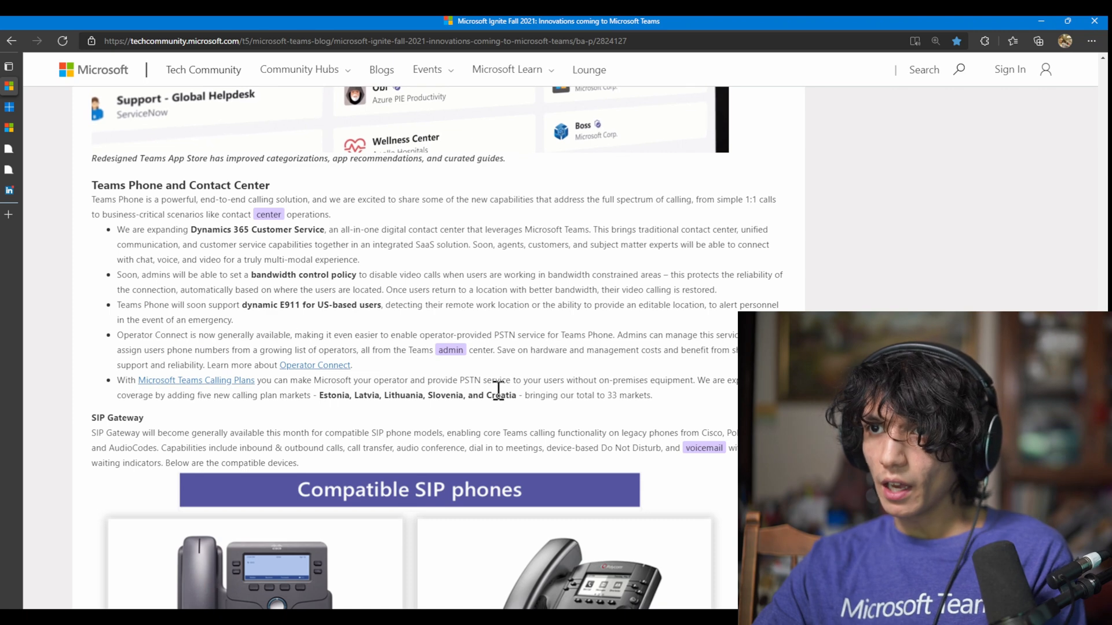
Highlight the Operator Connect passage, then read past the SIP Gateway phones to Security and compliance
drag(418, 335, 642, 349)
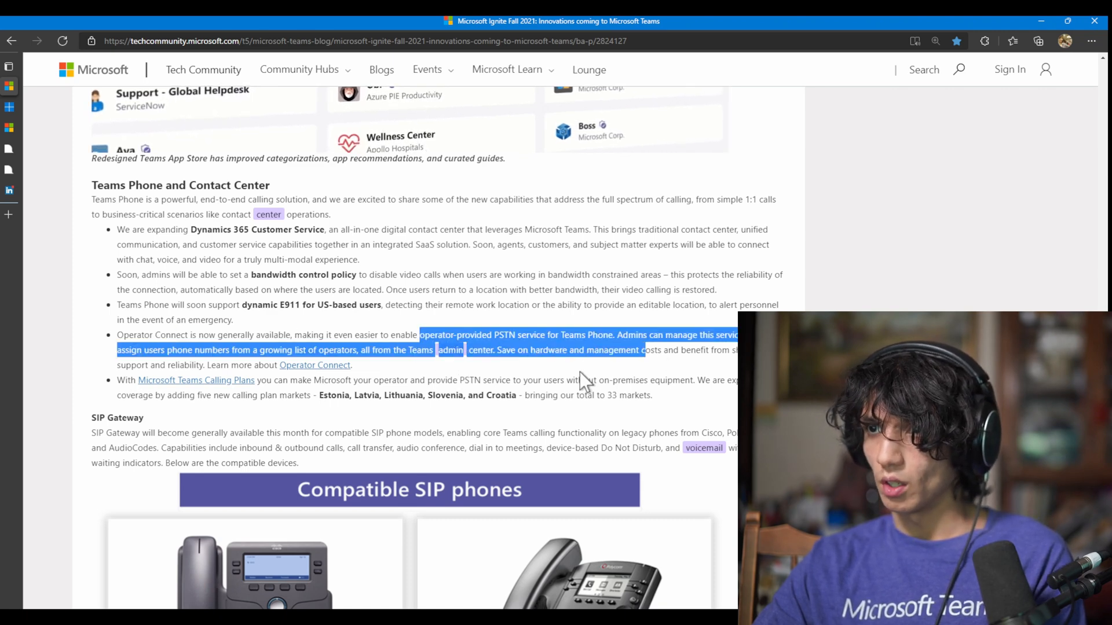
scroll(down, 3)
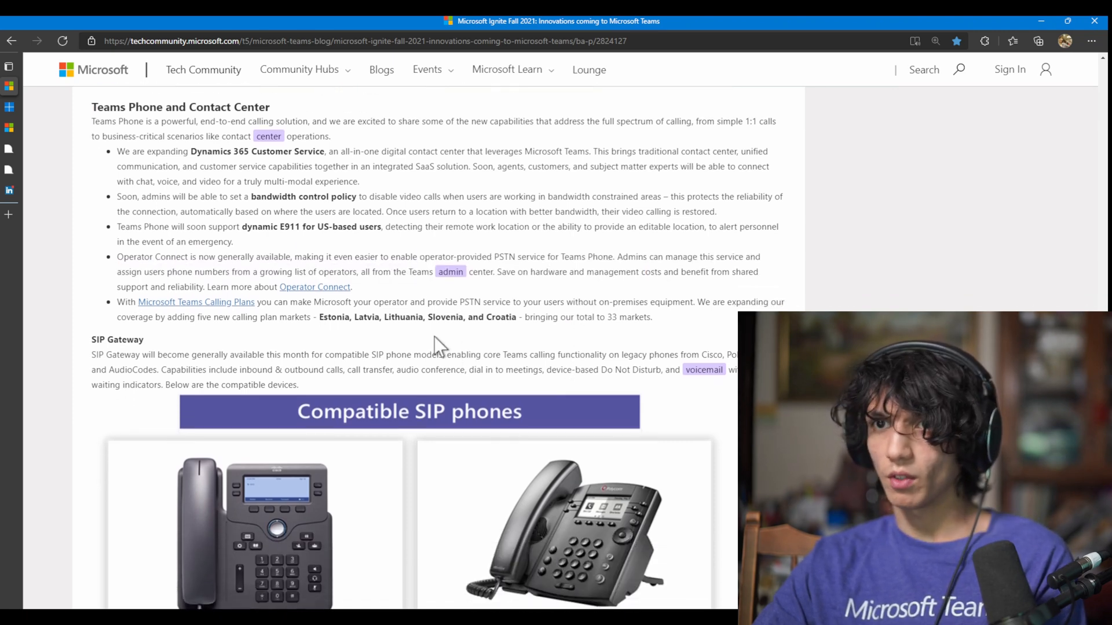
mouse_move(461, 347)
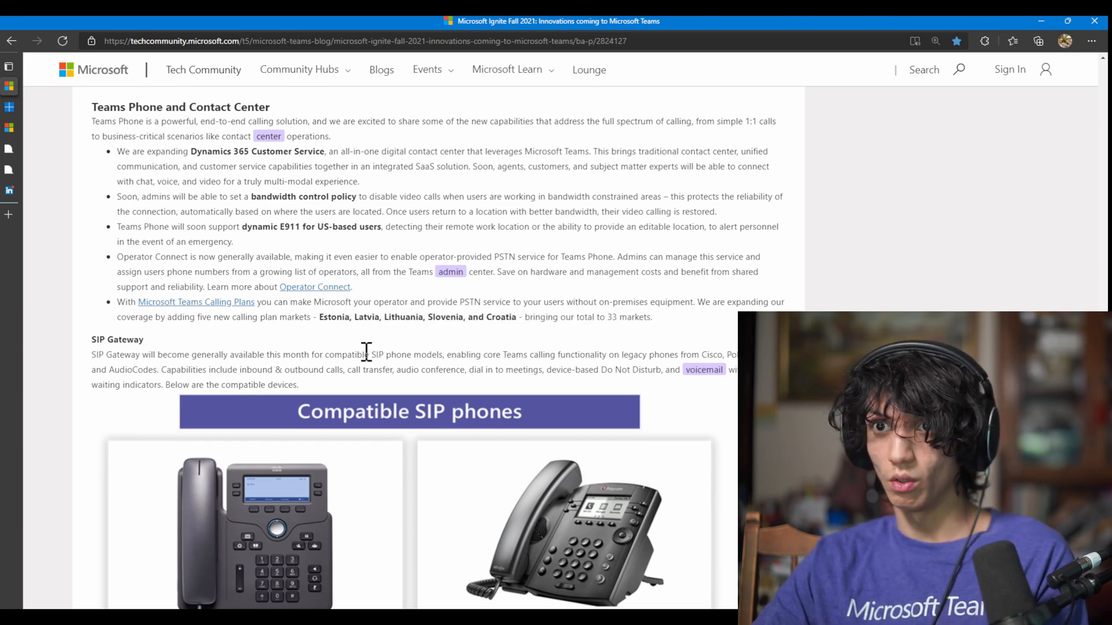
scroll(down, 3)
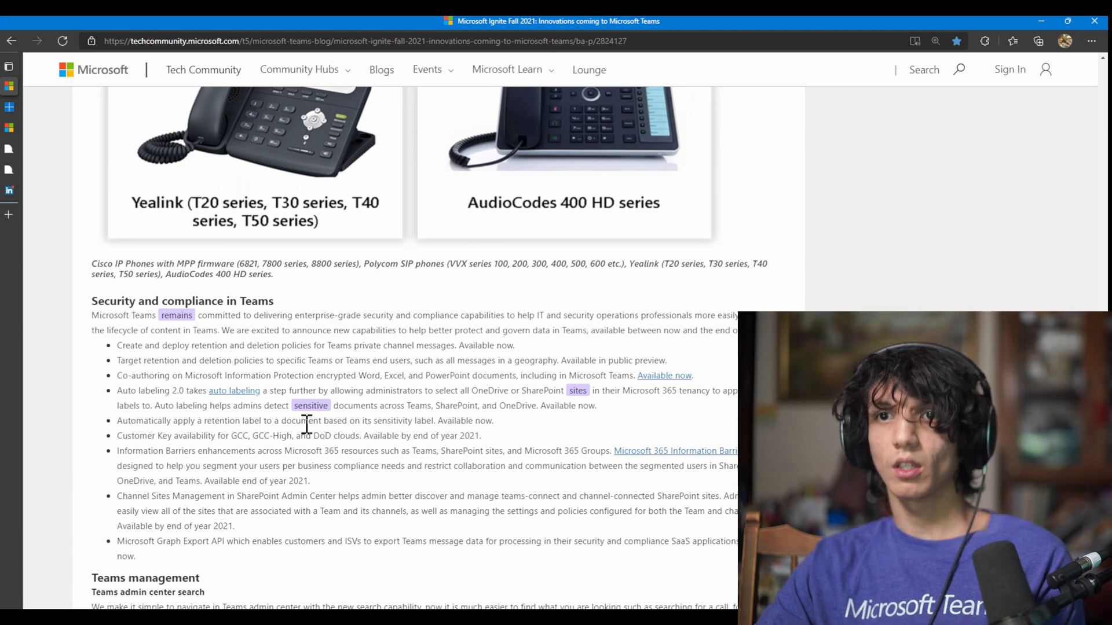
mouse_move(503, 500)
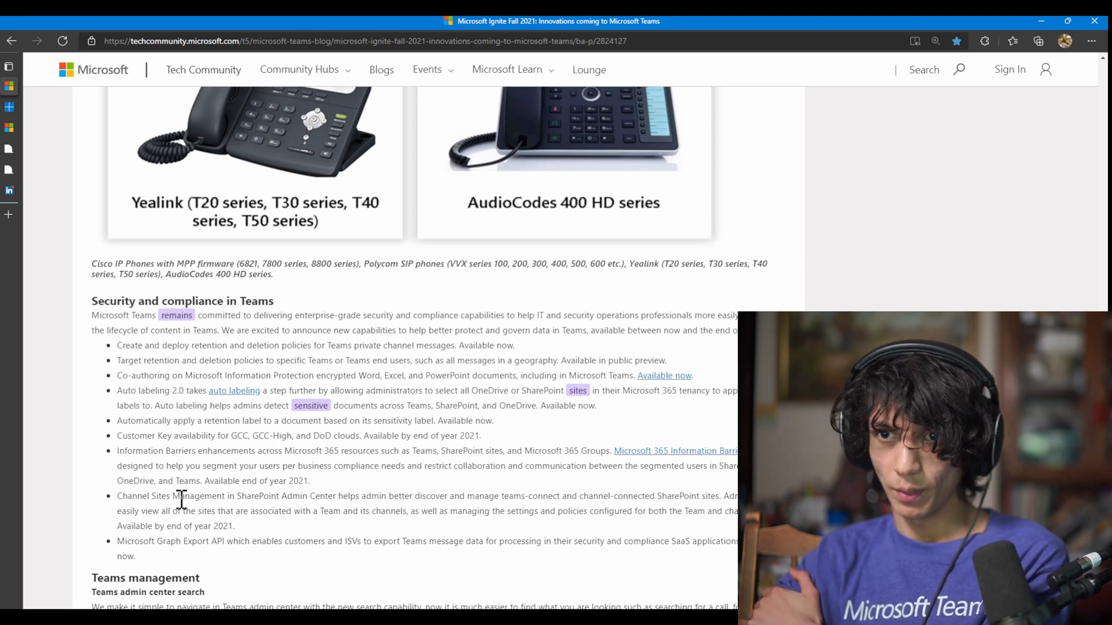
Read past the Security and compliance bullets to the Teams management section's Admin app discovery
scroll(down, 3)
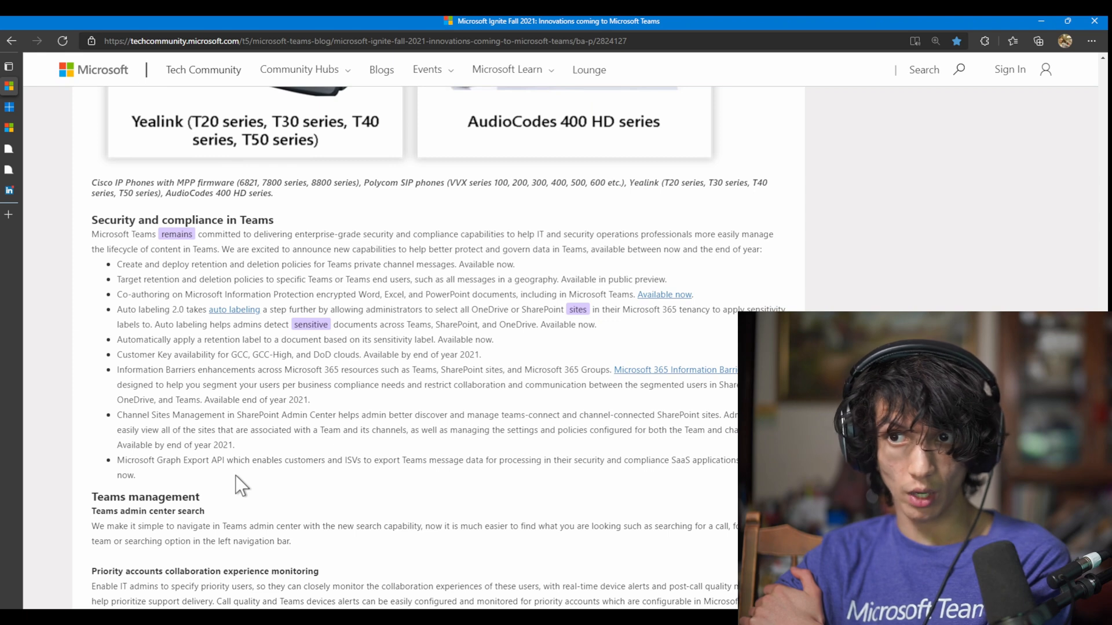
scroll(down, 3)
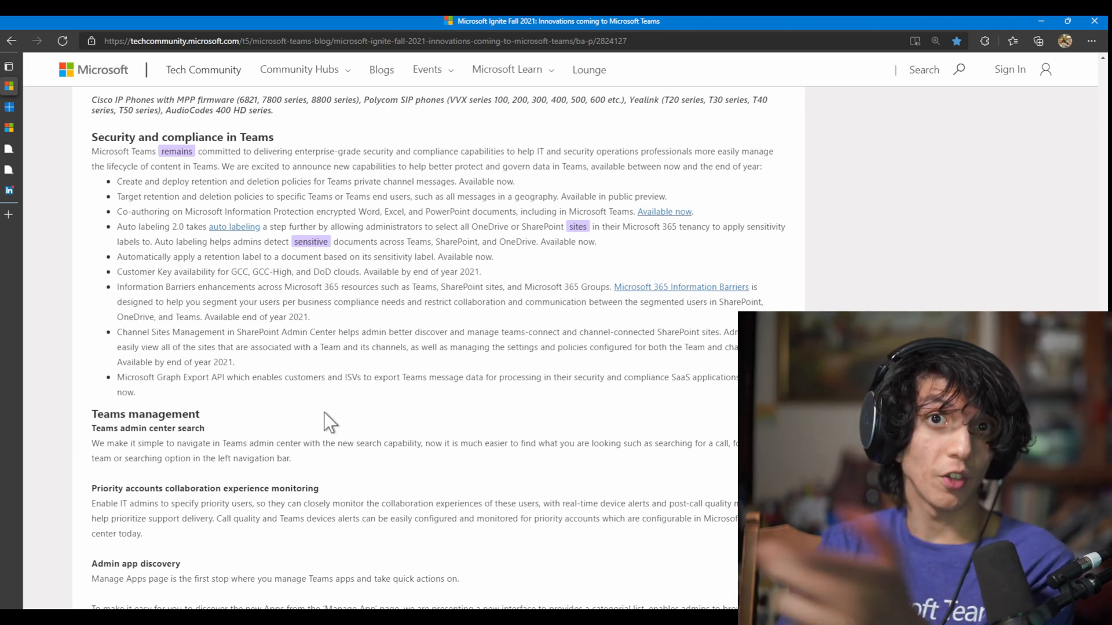
scroll(down, 3)
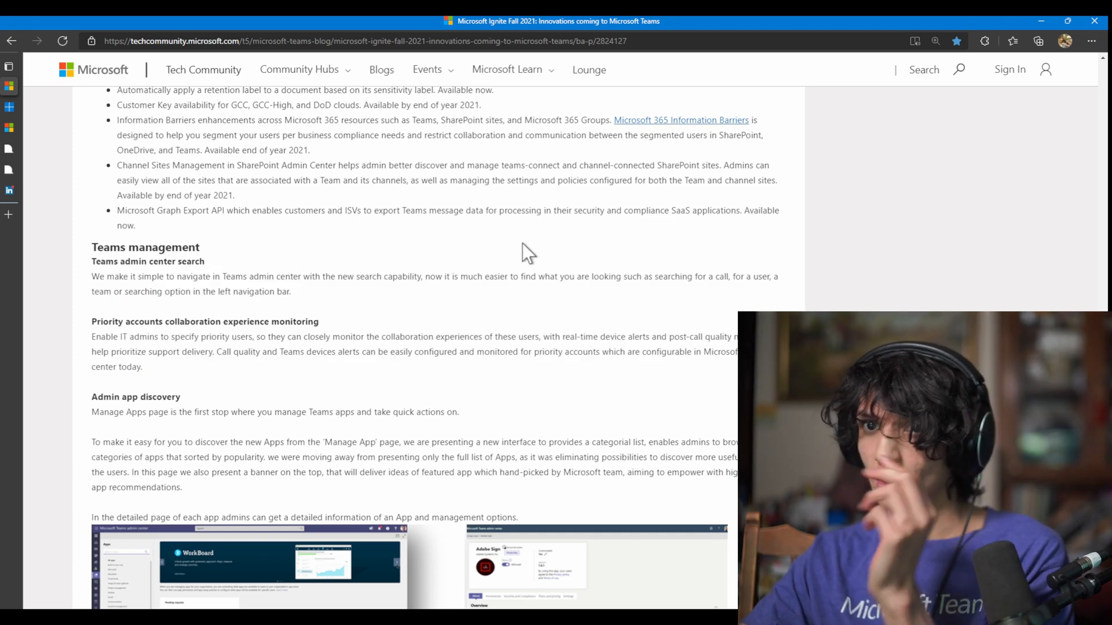
Scroll from User requests for apps through Setup policy enhancements to new device types in device management
scroll(down, 3)
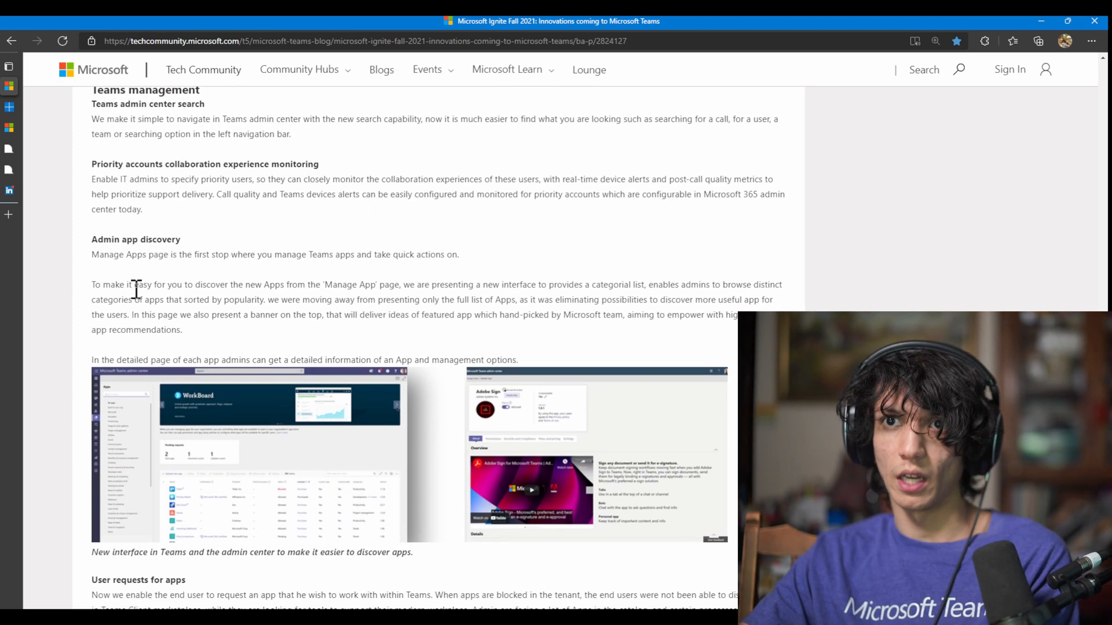
scroll(down, 3)
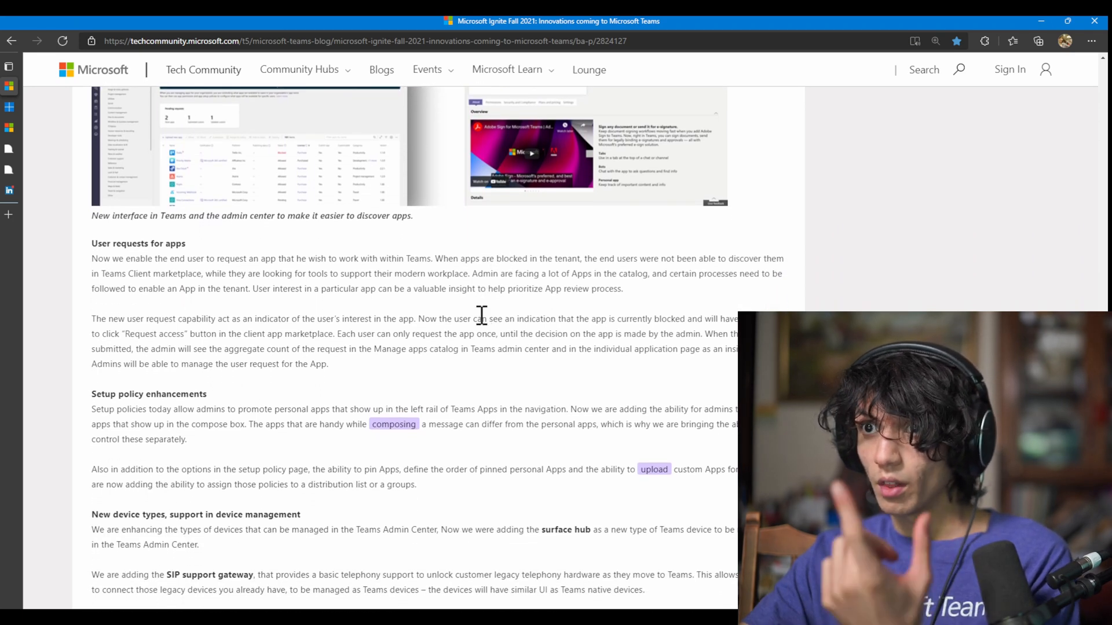
mouse_move(316, 307)
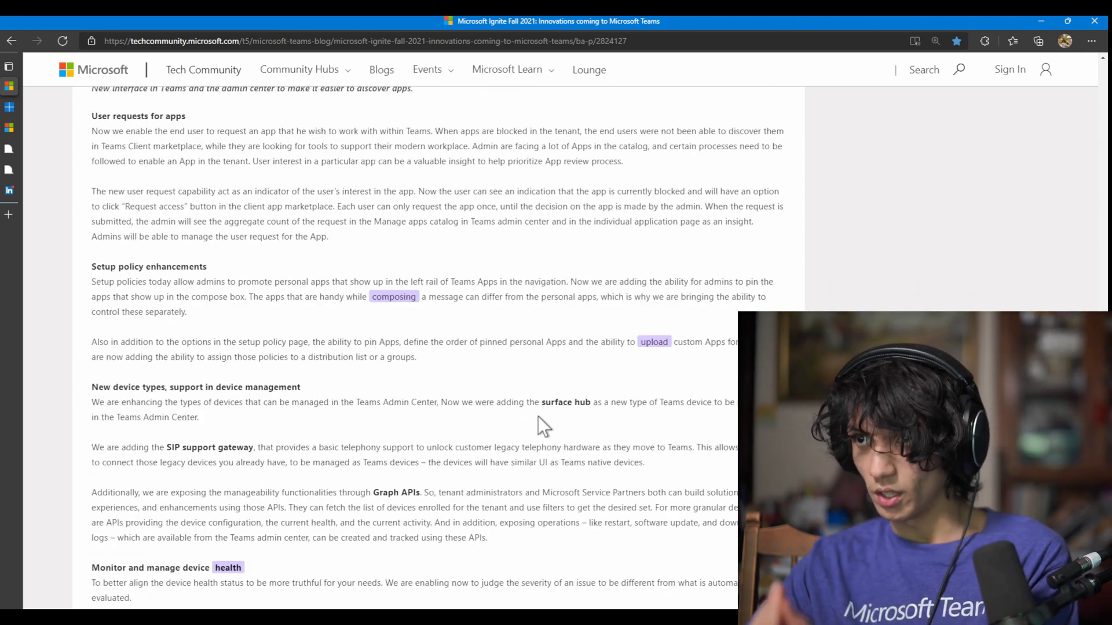
Read through device health, workspace management, analytics and alerts to Managed Services for Teams Rooms
scroll(down, 3)
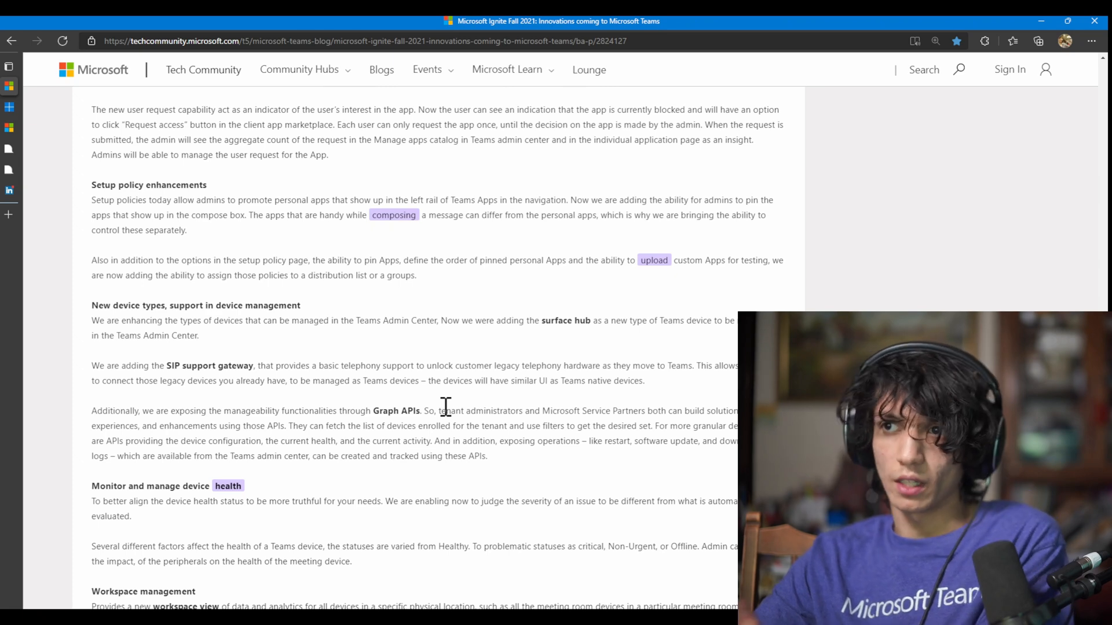
scroll(down, 3)
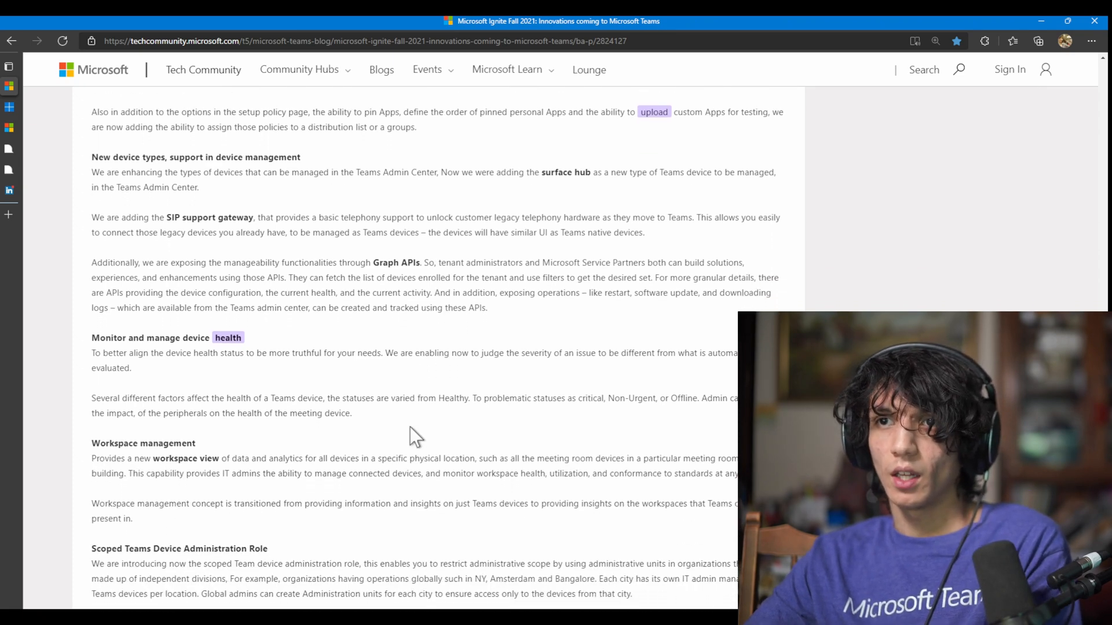
scroll(down, 3)
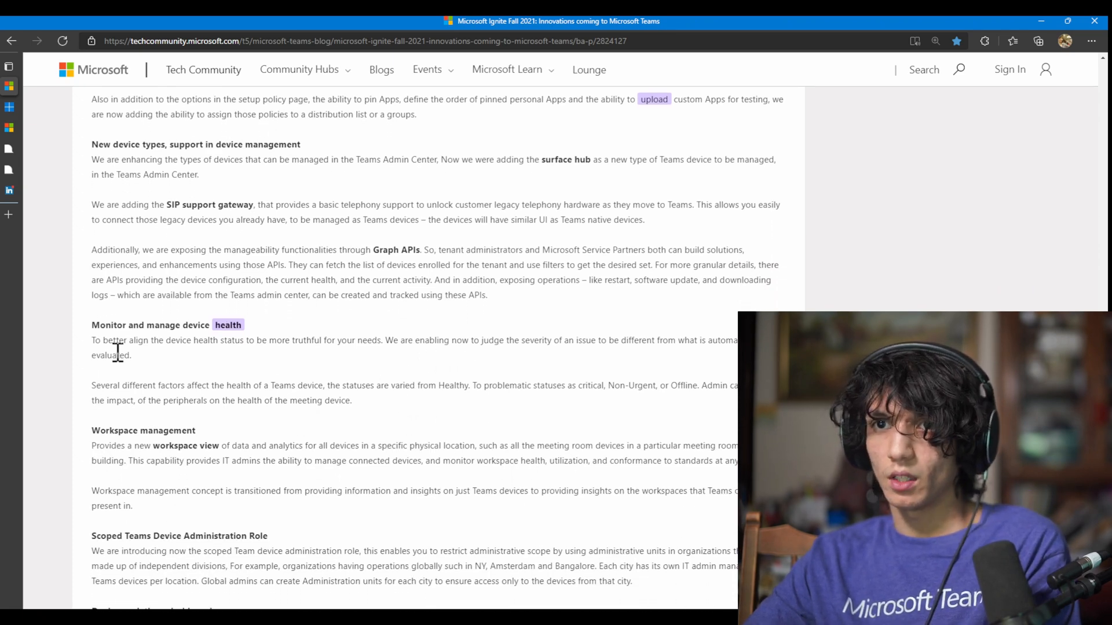
scroll(down, 3)
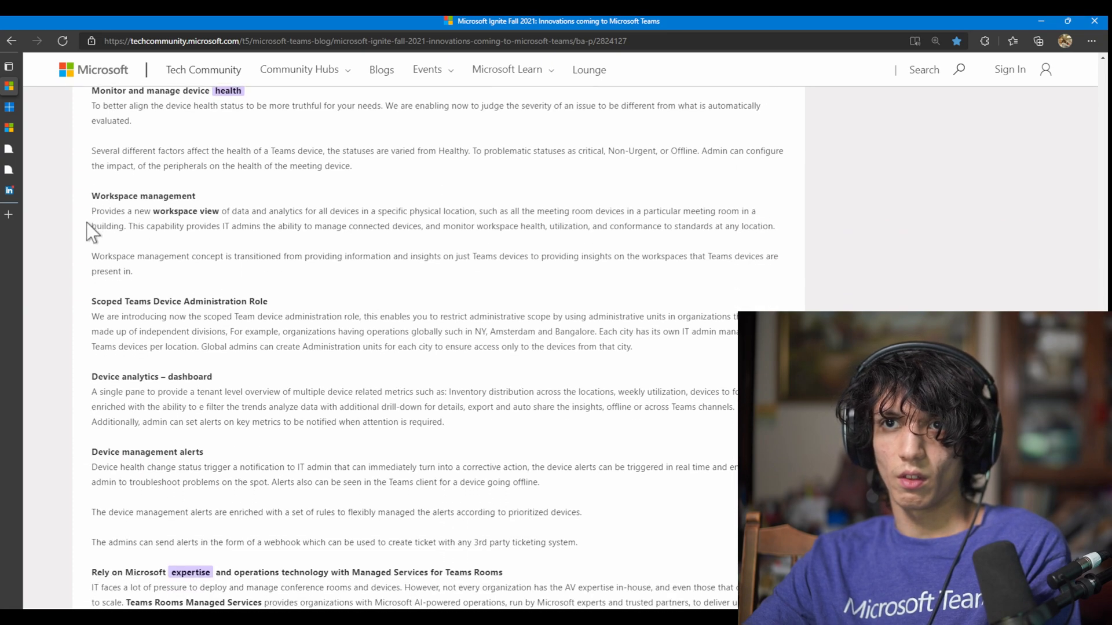
scroll(down, 3)
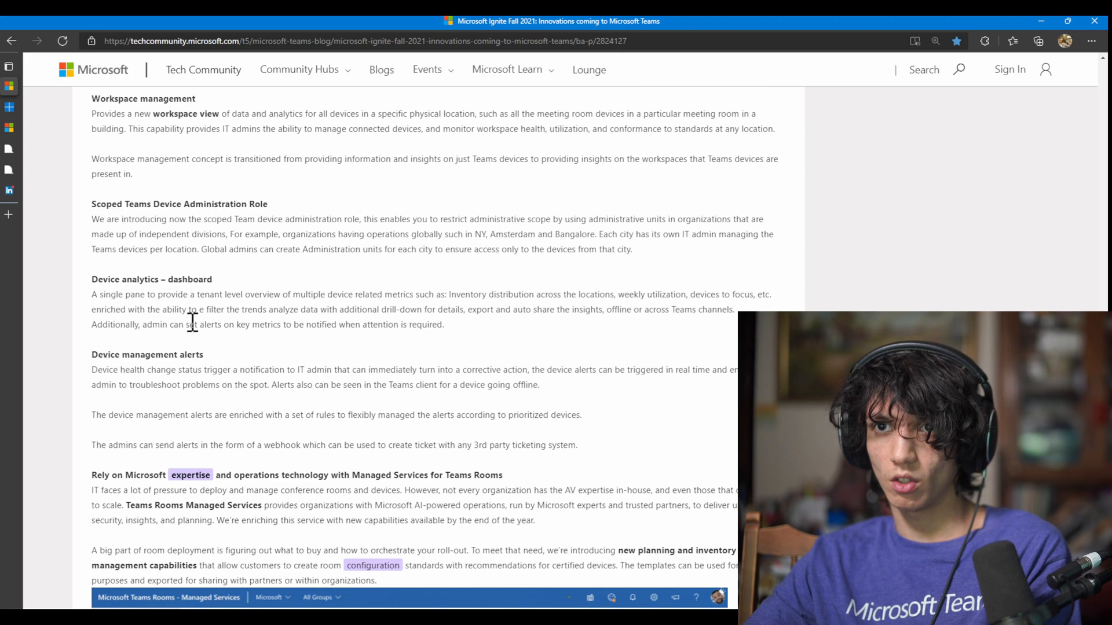
scroll(down, 3)
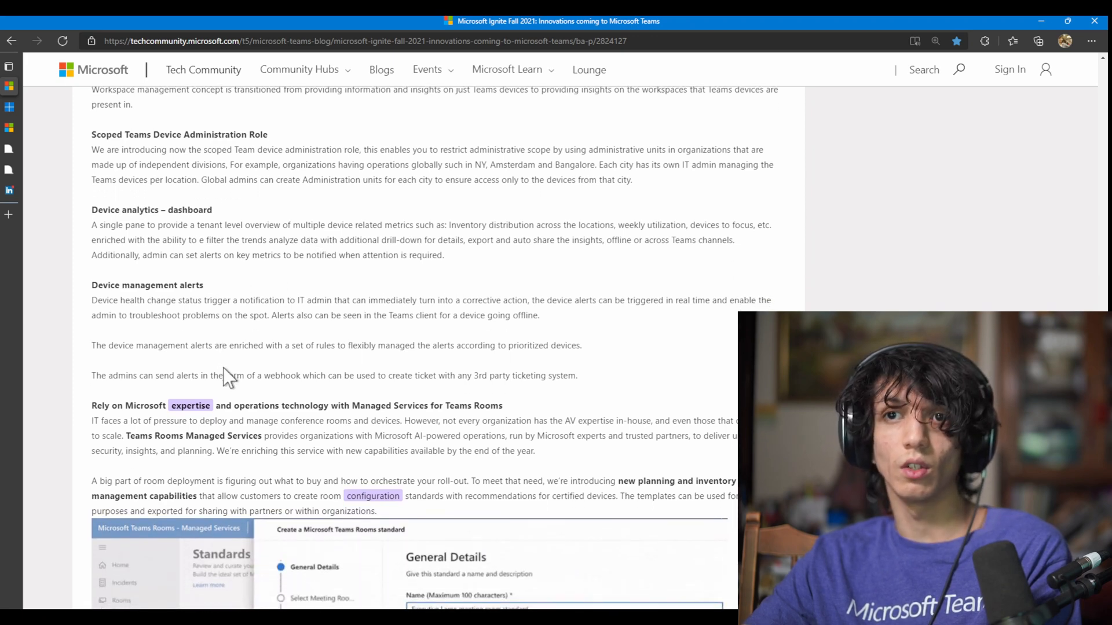
scroll(down, 3)
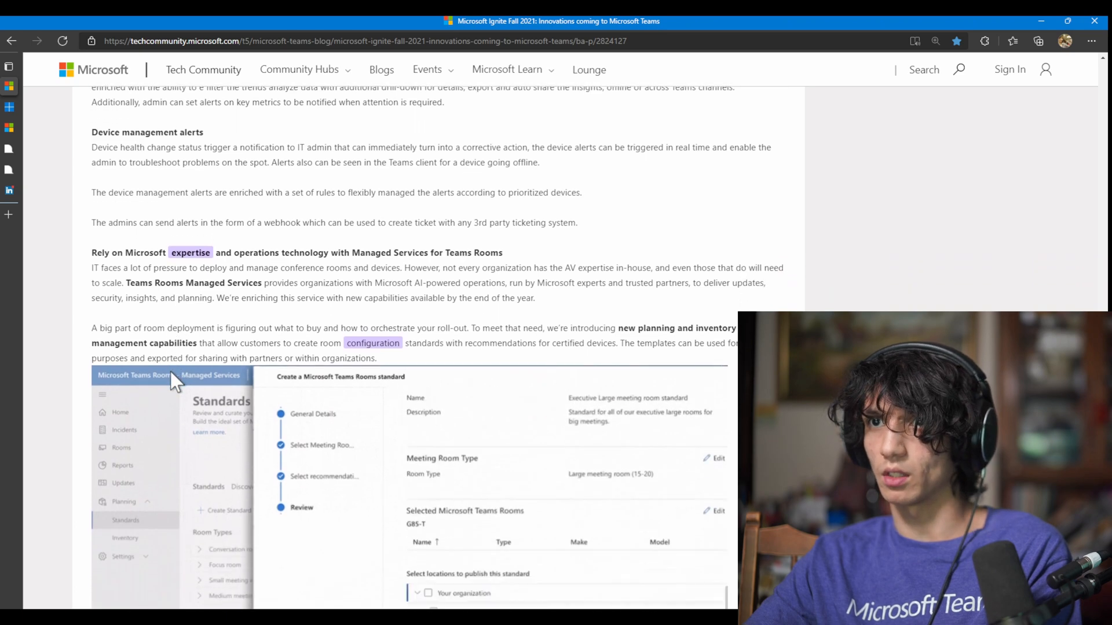
Read past the Managed Services screenshots and Frontline Onboarding Wizard to the Likes button and Comment editor
scroll(down, 3)
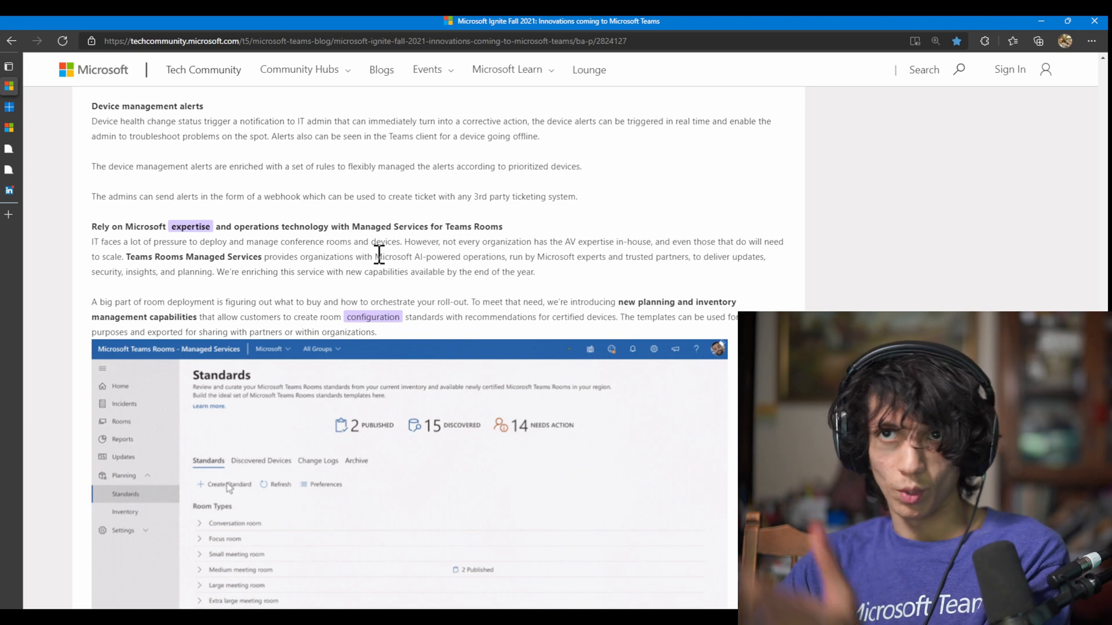
click(227, 484)
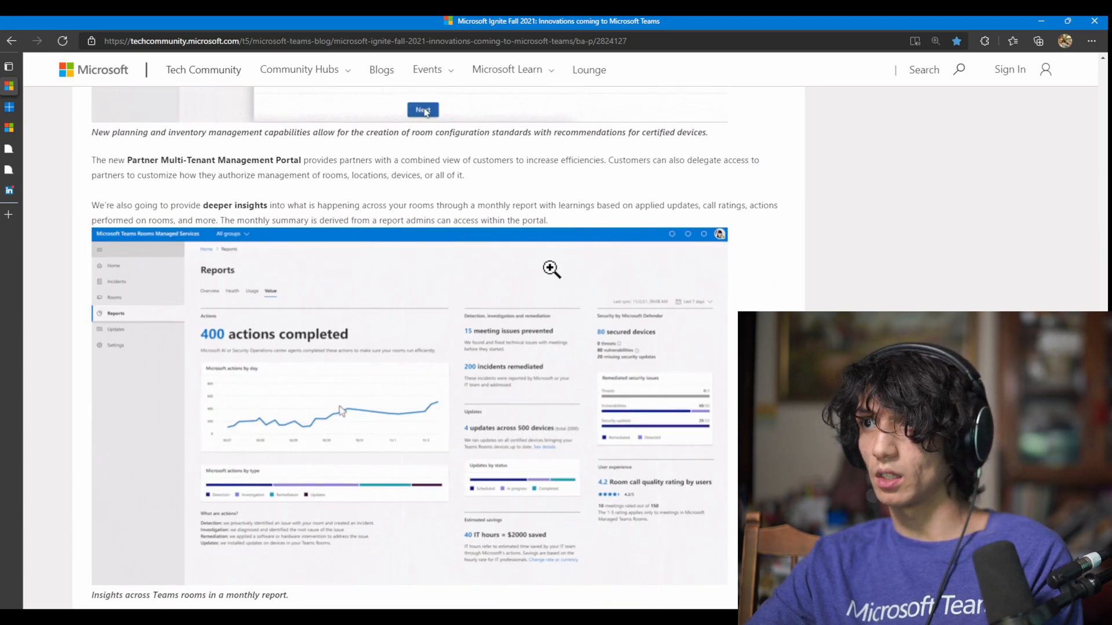
scroll(down, 3)
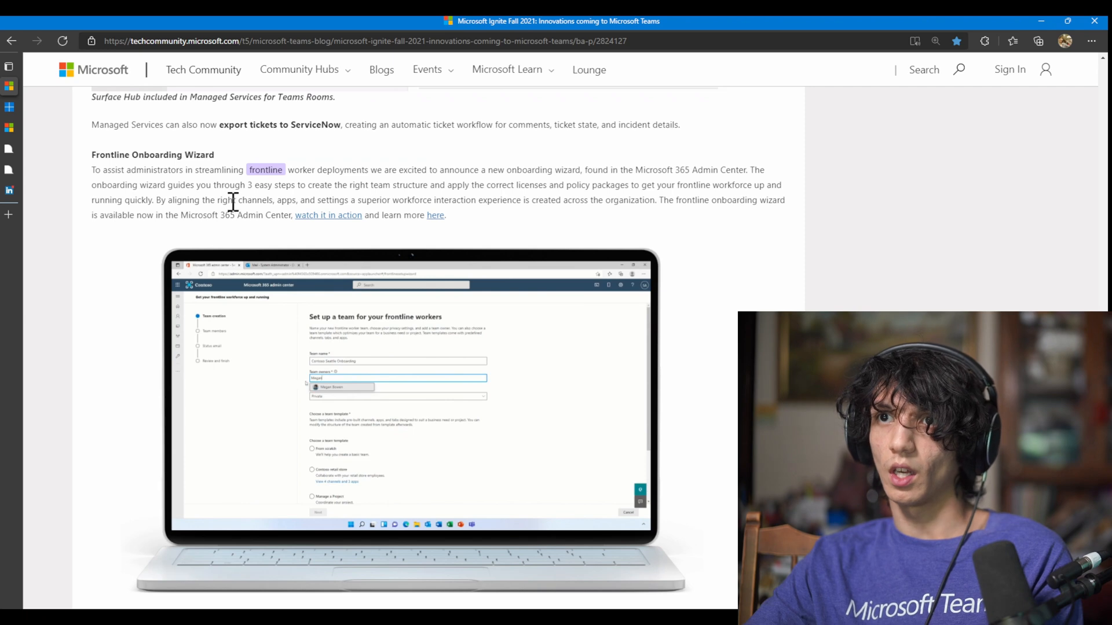
scroll(down, 3)
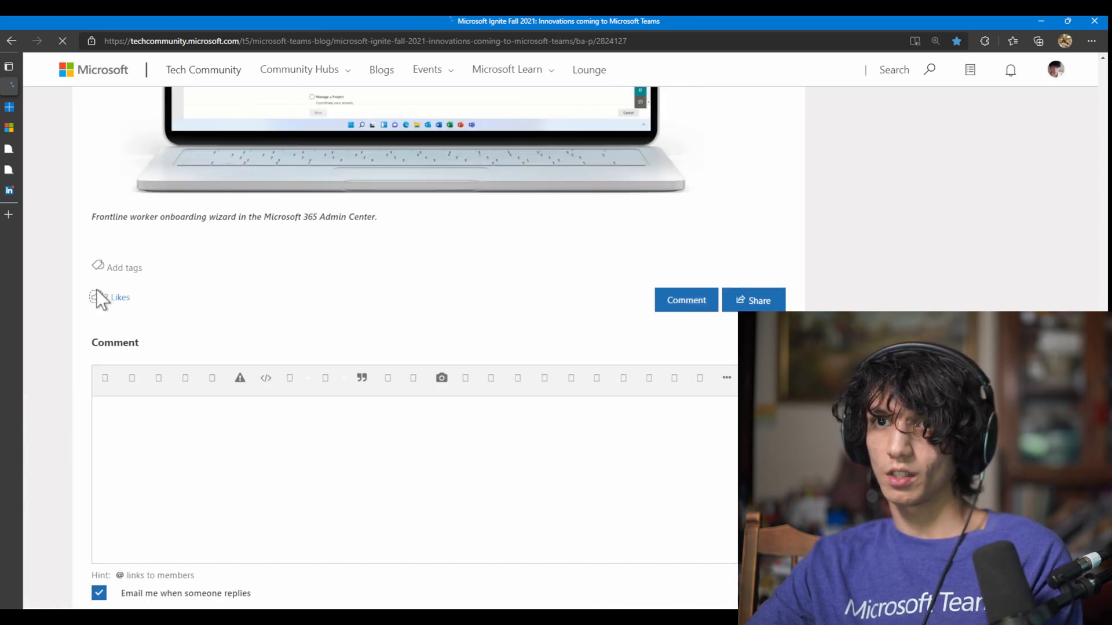
Type 'Awesome updates!' into the comment box without posting it
text(Awesome upda)
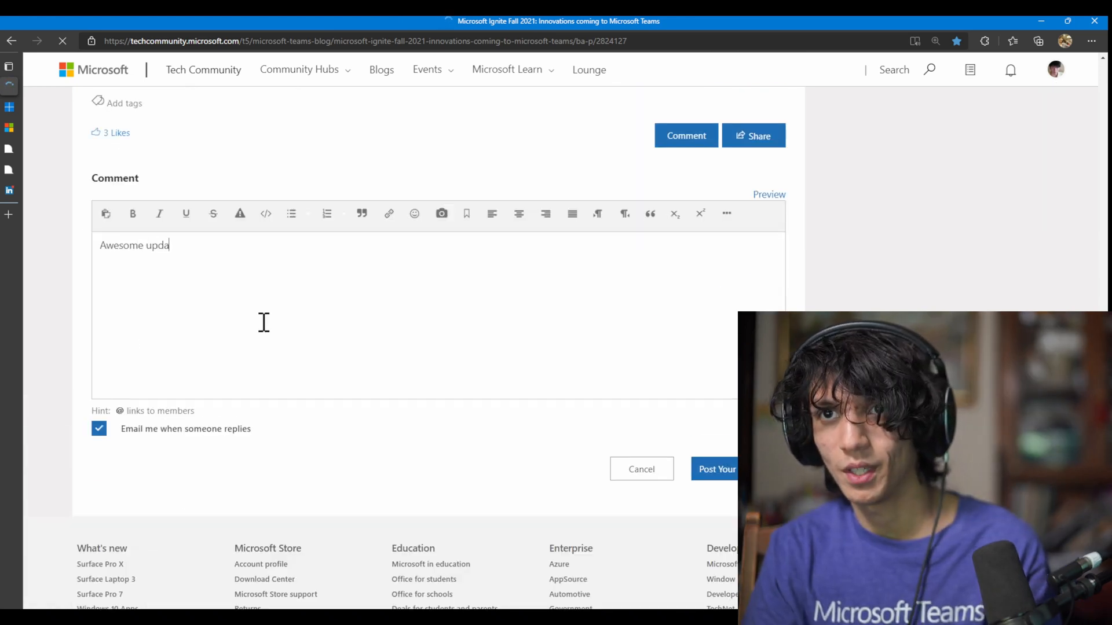
text(tes!)
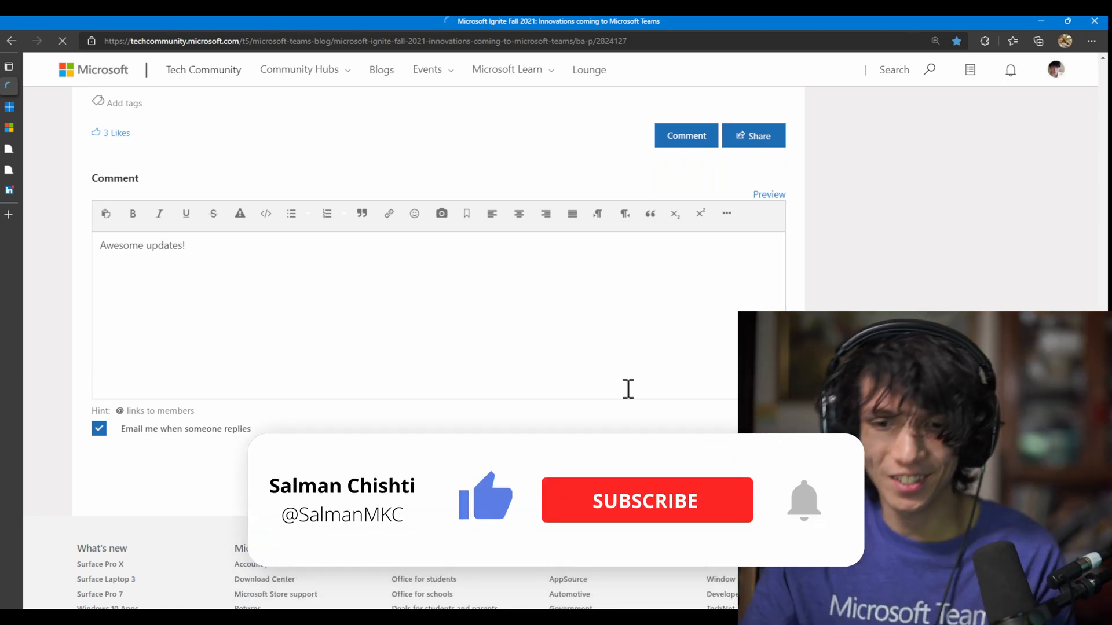